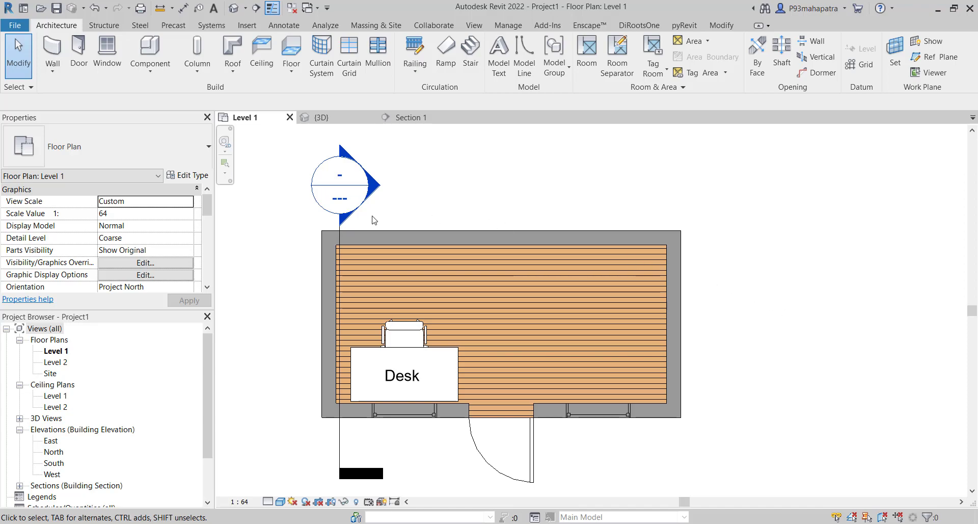
pyautogui.moveTo(365, 237)
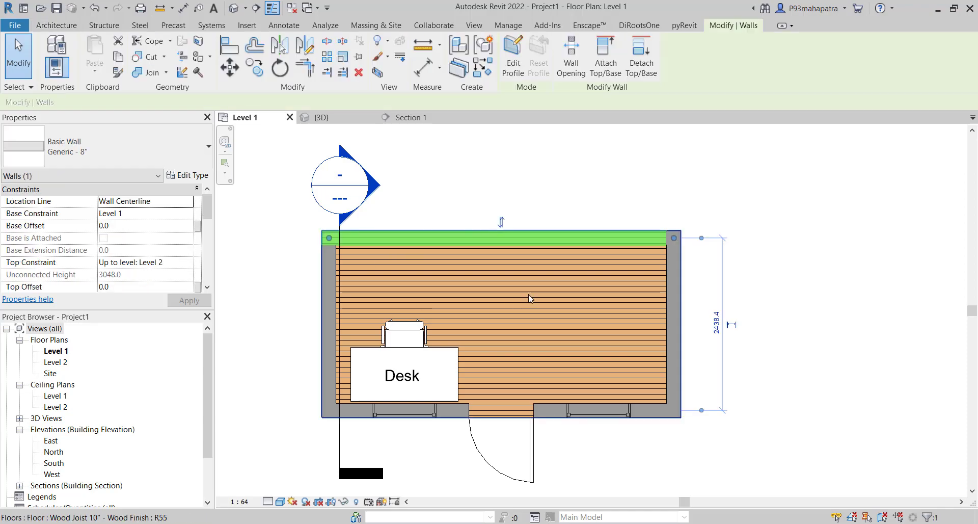
# Select the desk and then the chair in the Level 1 plan to inspect their properties
pyautogui.click(402, 375)
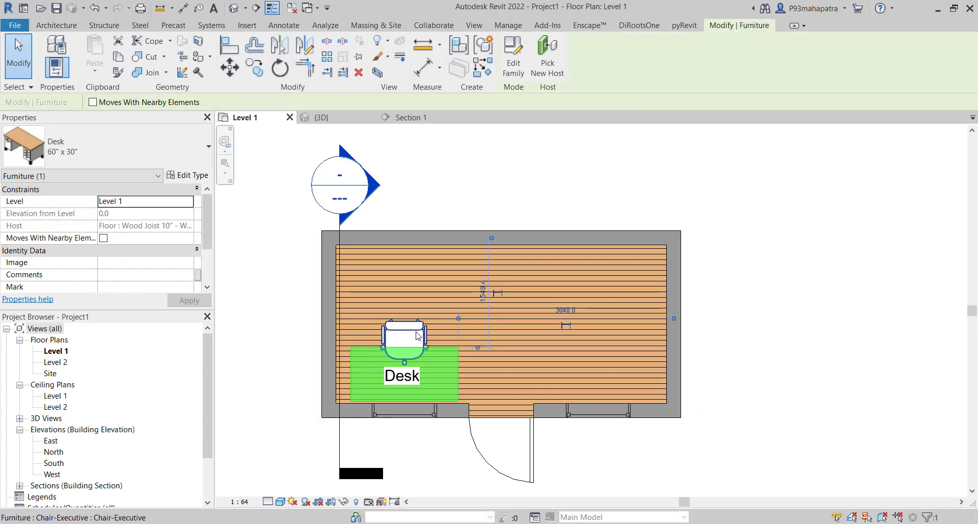
pyautogui.click(403, 330)
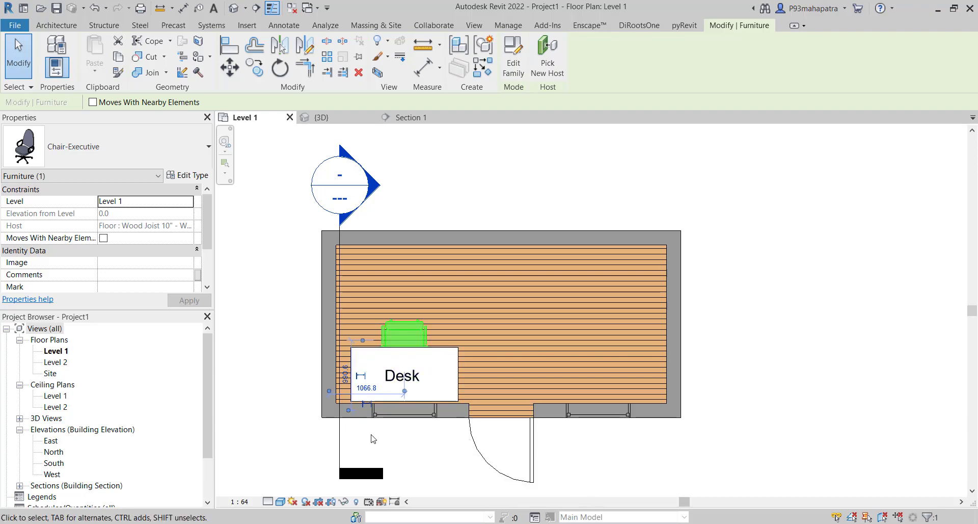
pyautogui.moveTo(432, 428)
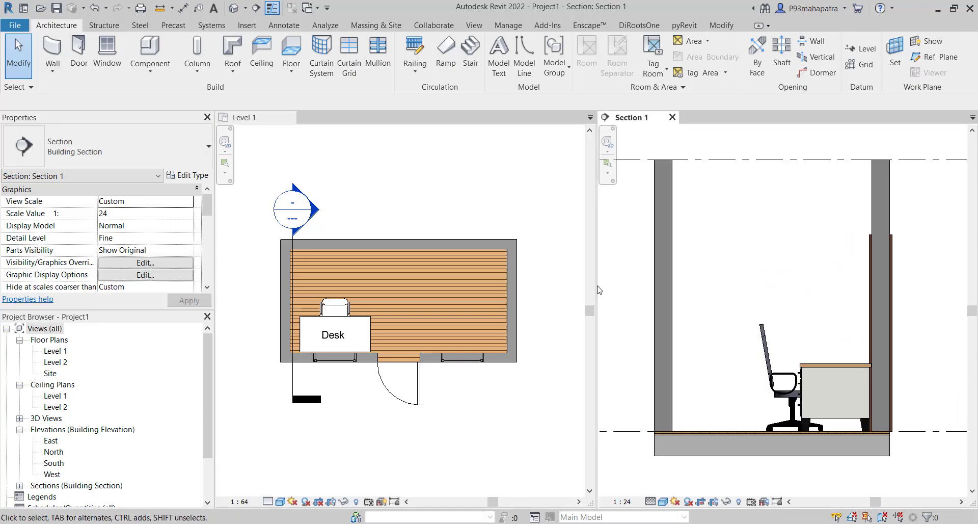
# Switch the working view between the Level 1 plan and Section 1, ending on Level 1
pyautogui.click(245, 117)
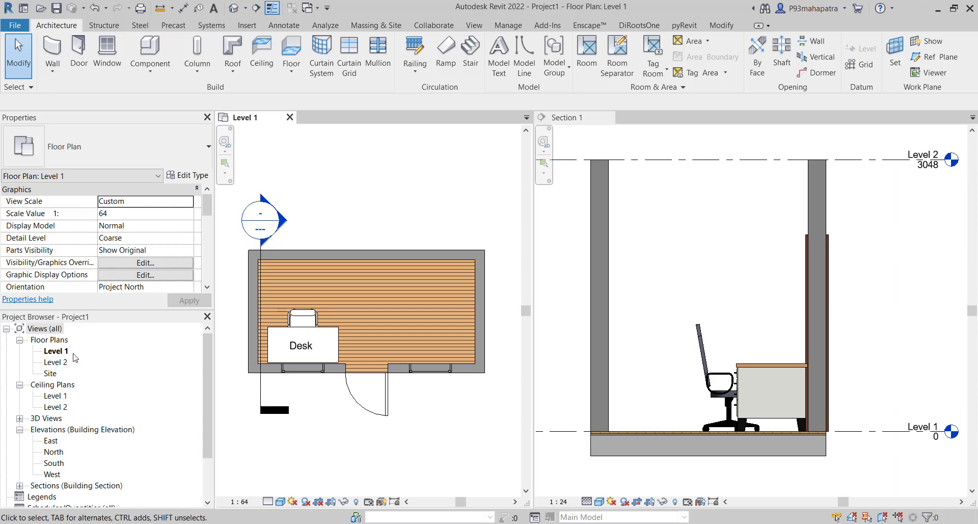
pyautogui.moveTo(335, 424)
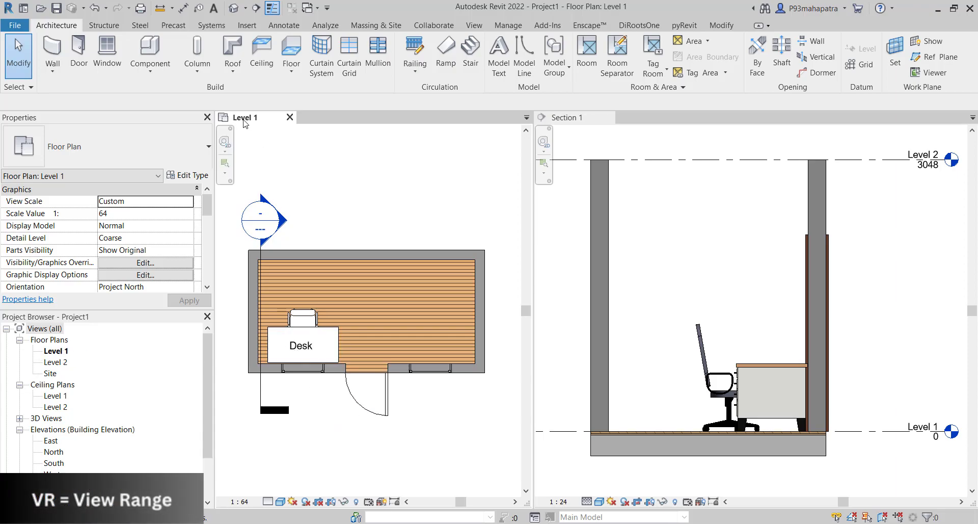
pyautogui.moveTo(587, 144)
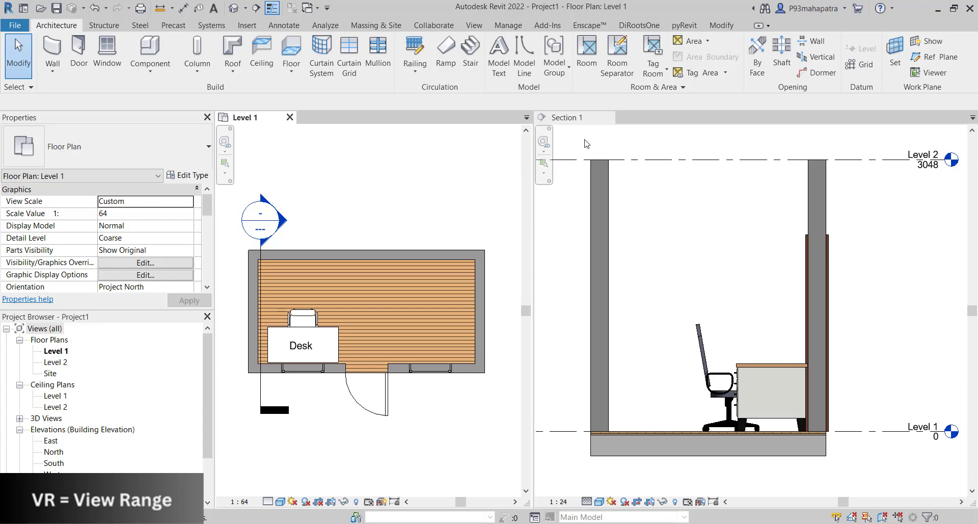
pyautogui.click(568, 118)
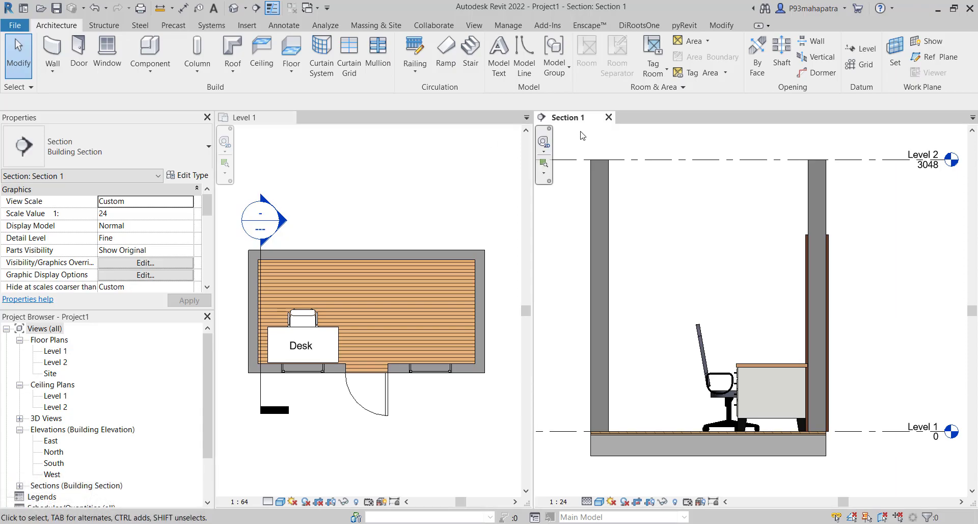
pyautogui.moveTo(683, 150)
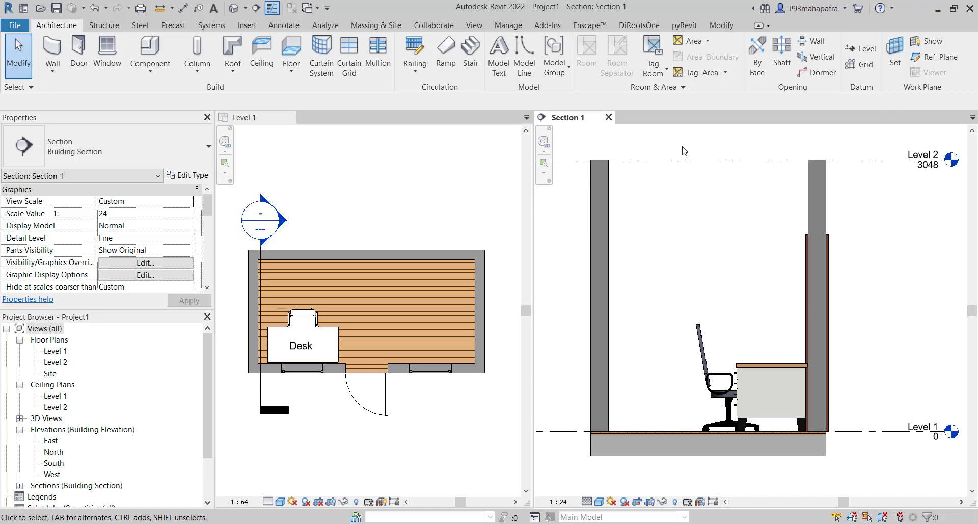
pyautogui.moveTo(696, 148)
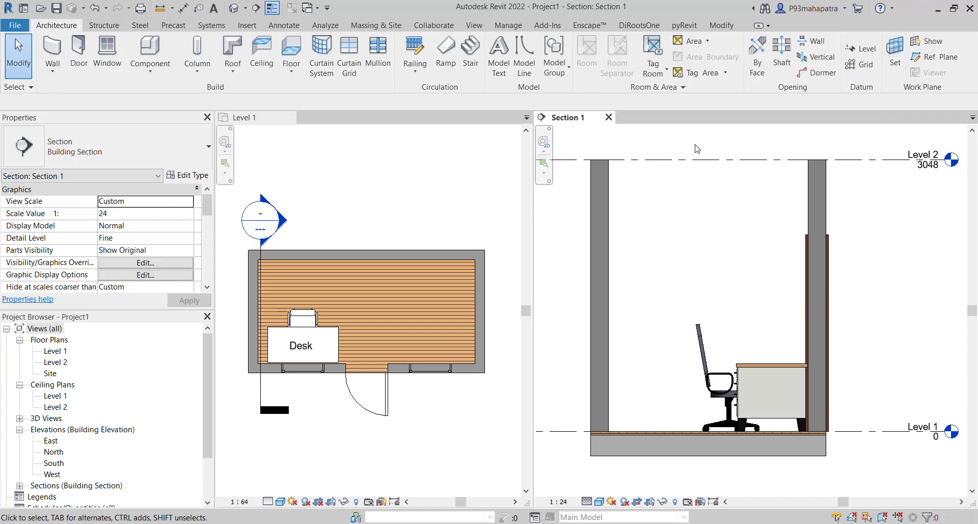
pyautogui.moveTo(602, 190)
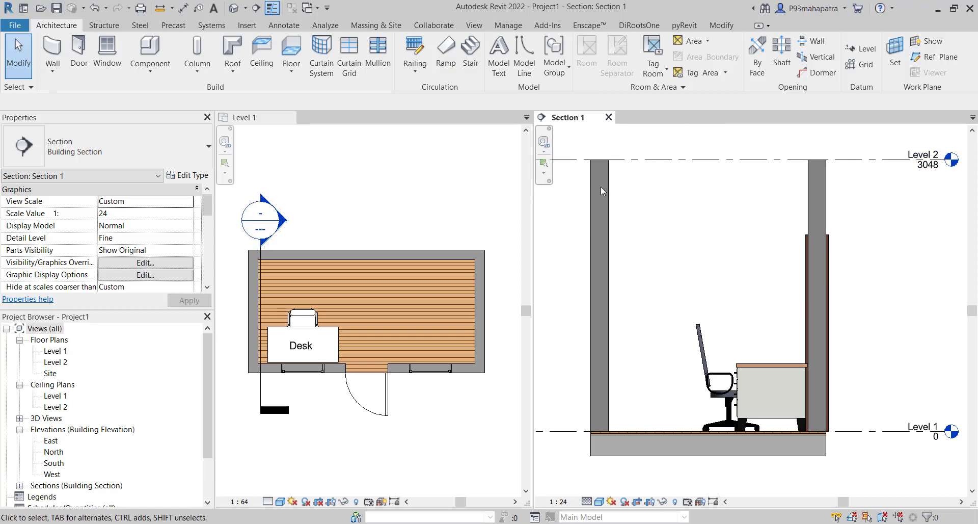
pyautogui.click(243, 117)
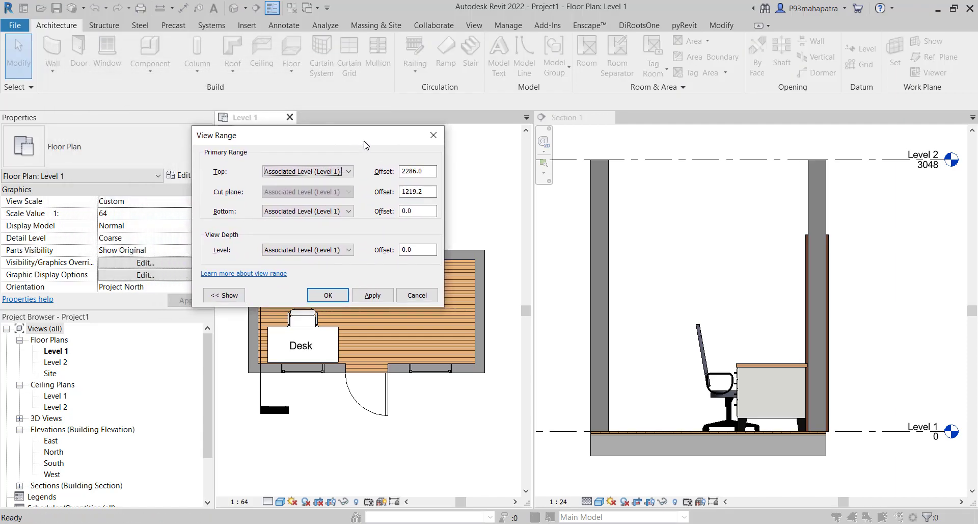
# Move the View Range dialog aside and toggle the sample view range diagram into view
pyautogui.moveTo(318, 135); pyautogui.dragTo(373, 79)
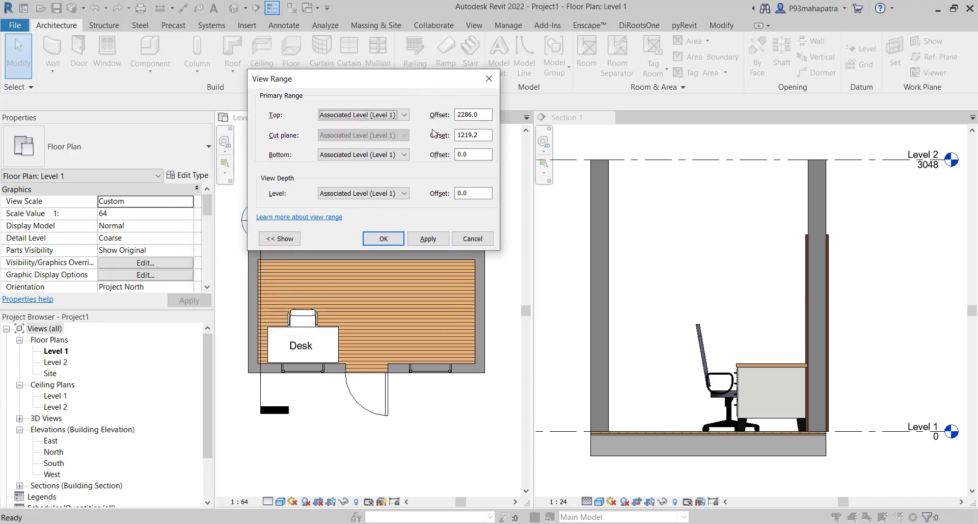
pyautogui.click(279, 239)
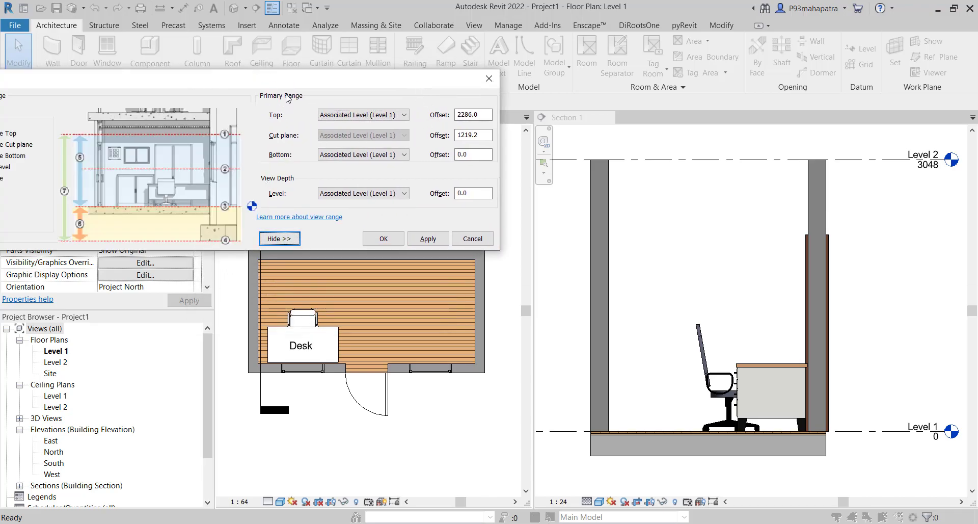
pyautogui.click(279, 238)
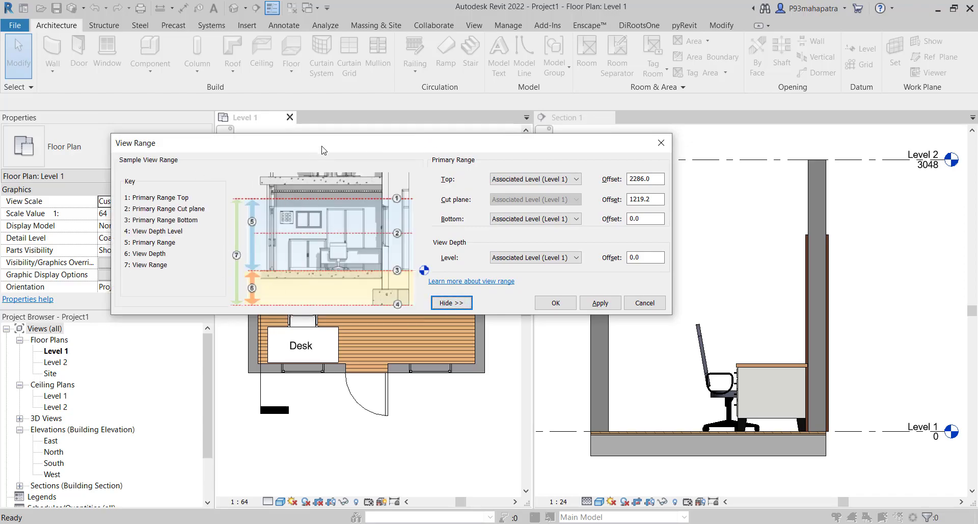
pyautogui.moveTo(290, 192)
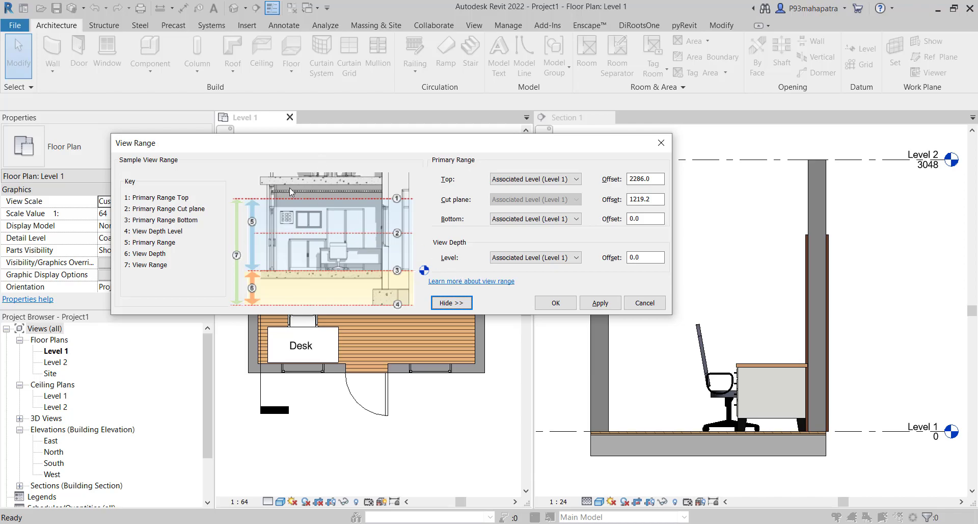
pyautogui.moveTo(419, 181)
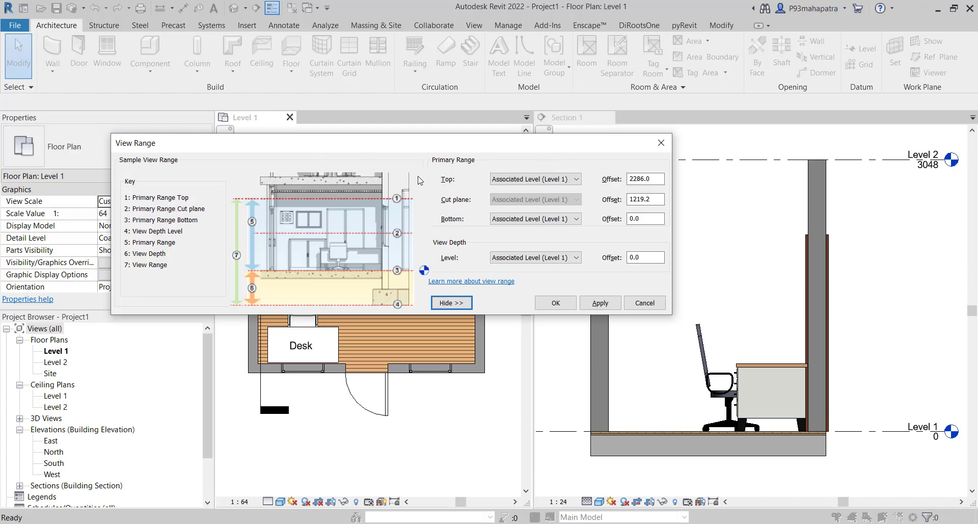
pyautogui.moveTo(475, 155)
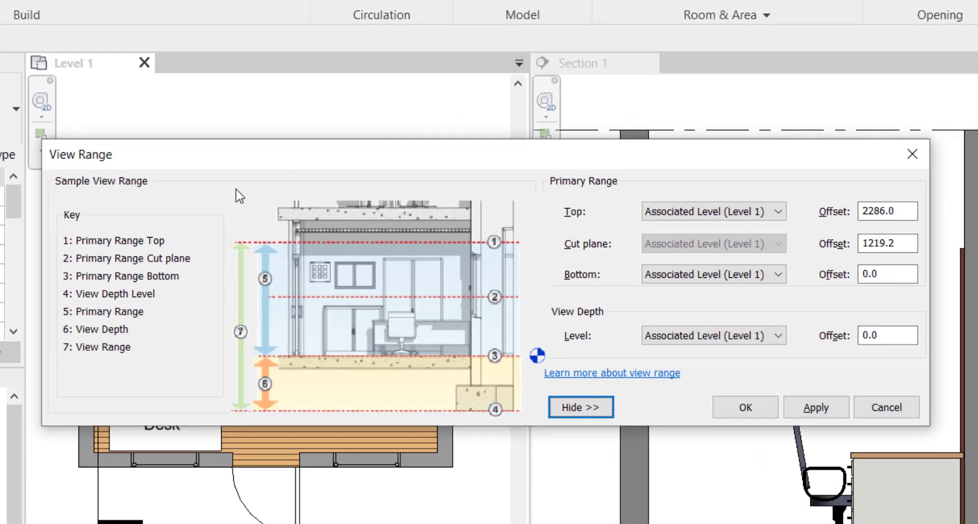
pyautogui.click(579, 407)
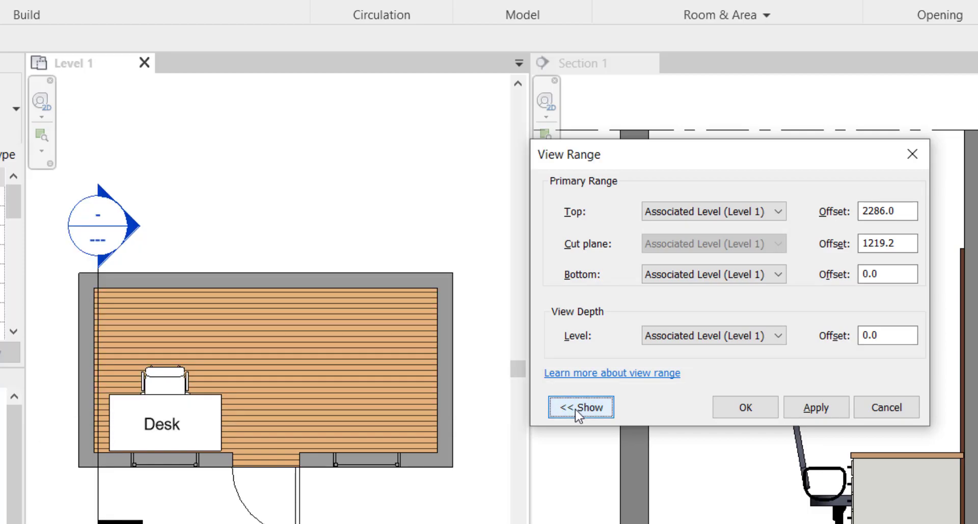
pyautogui.click(580, 408)
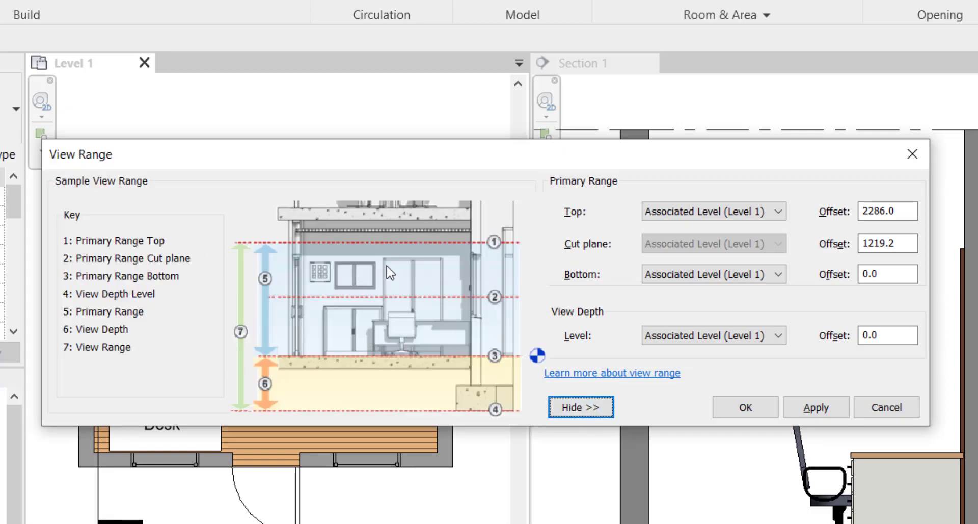
pyautogui.moveTo(496, 222)
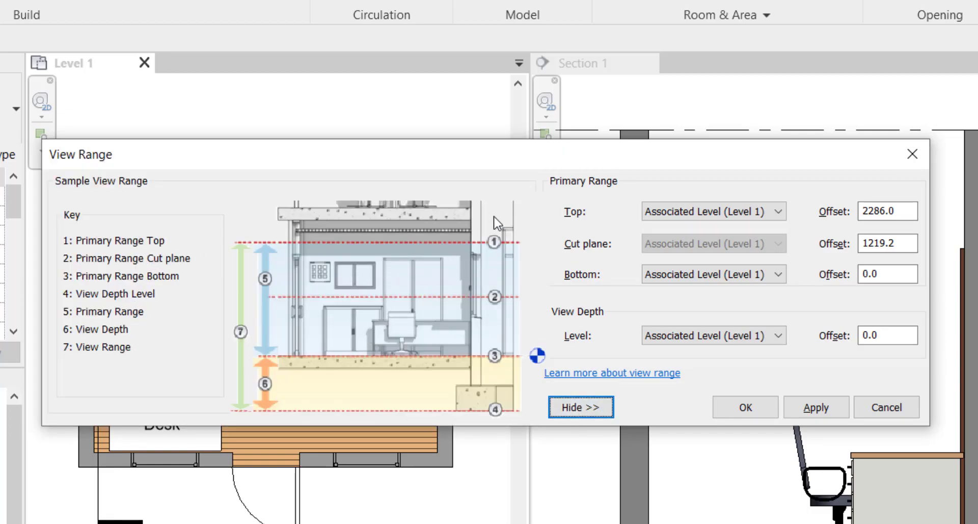
pyautogui.moveTo(91, 248)
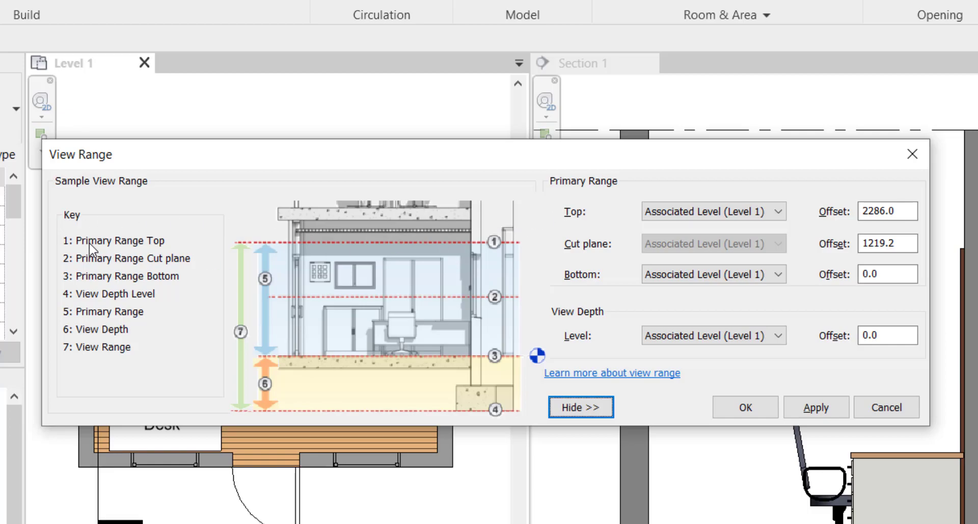
pyautogui.moveTo(488, 238)
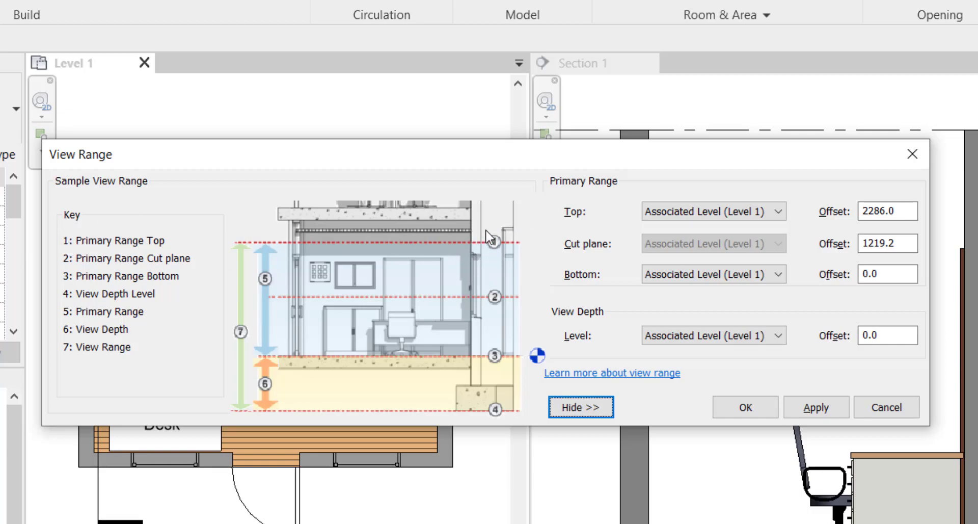
pyautogui.moveTo(216, 247)
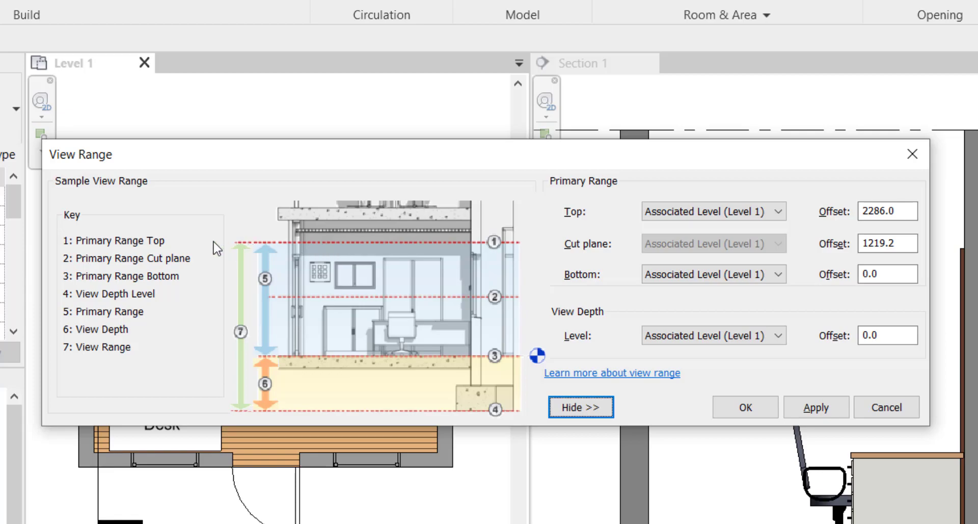
pyautogui.moveTo(136, 250)
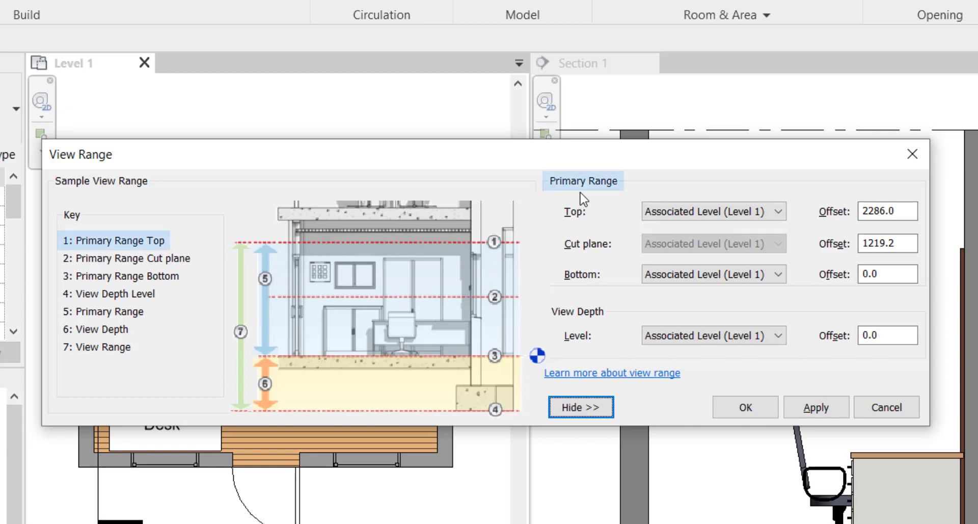
pyautogui.moveTo(581, 217)
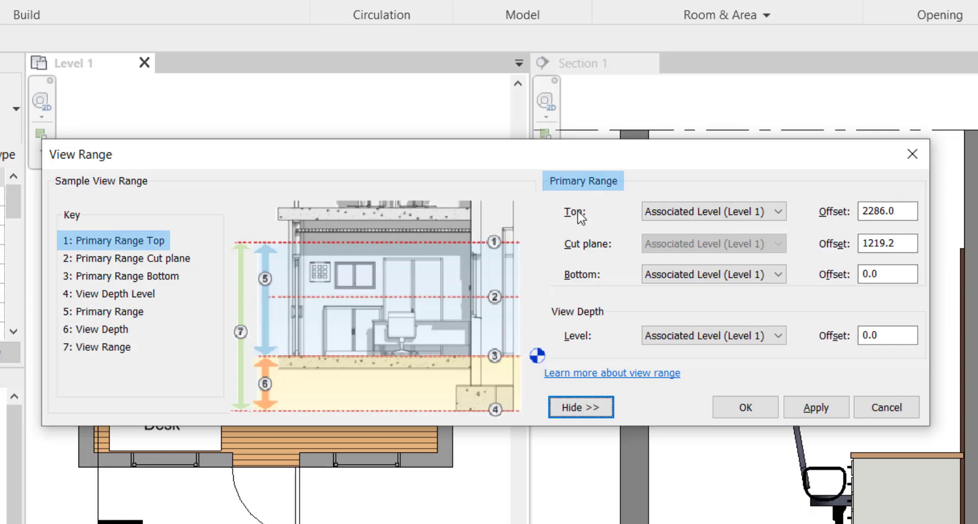
pyautogui.moveTo(715, 232)
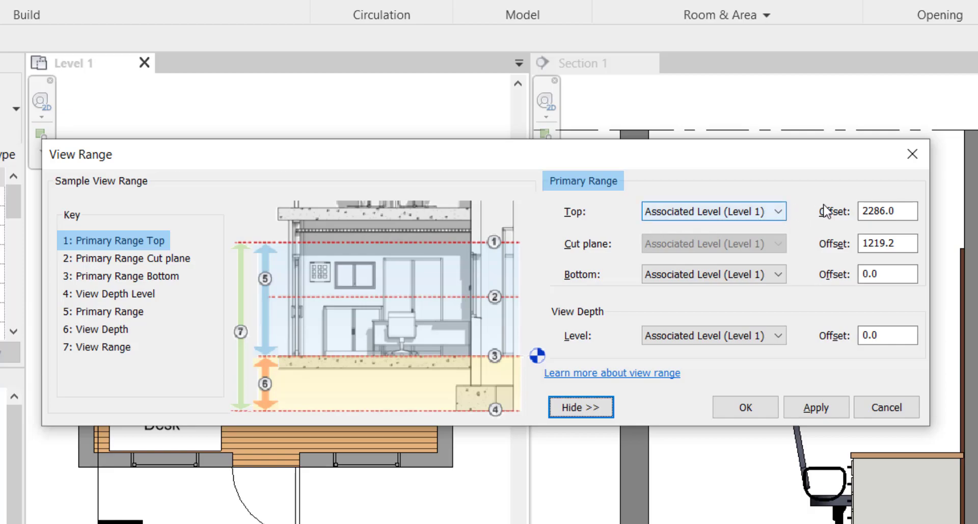
# Select the top offset 2286 for editing and highlight the cut plane in the sample diagram
pyautogui.click(886, 211)
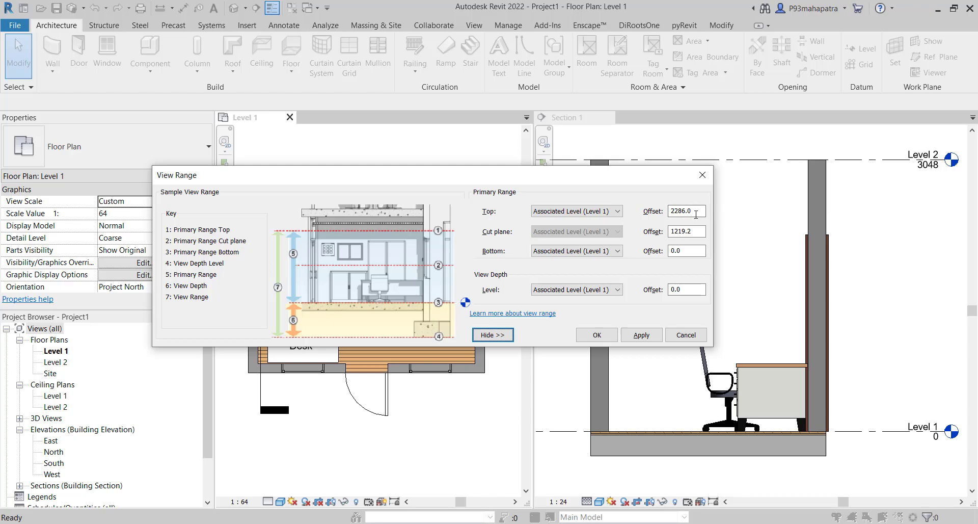
pyautogui.tripleClick(685, 211)
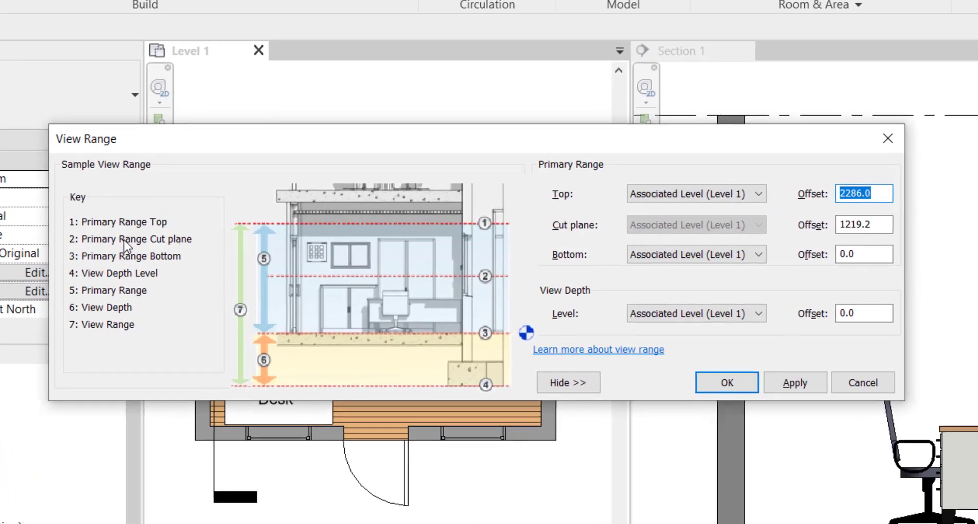
pyautogui.click(129, 238)
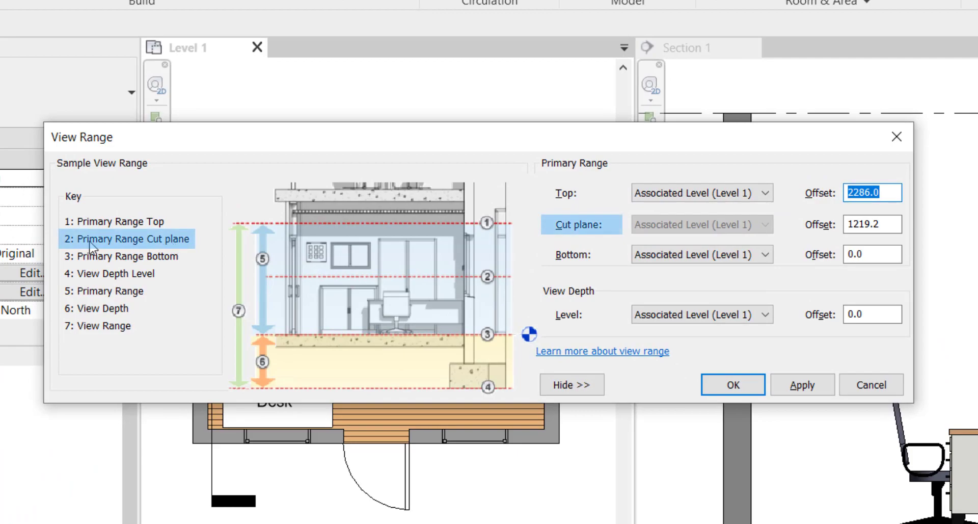
pyautogui.moveTo(252, 282)
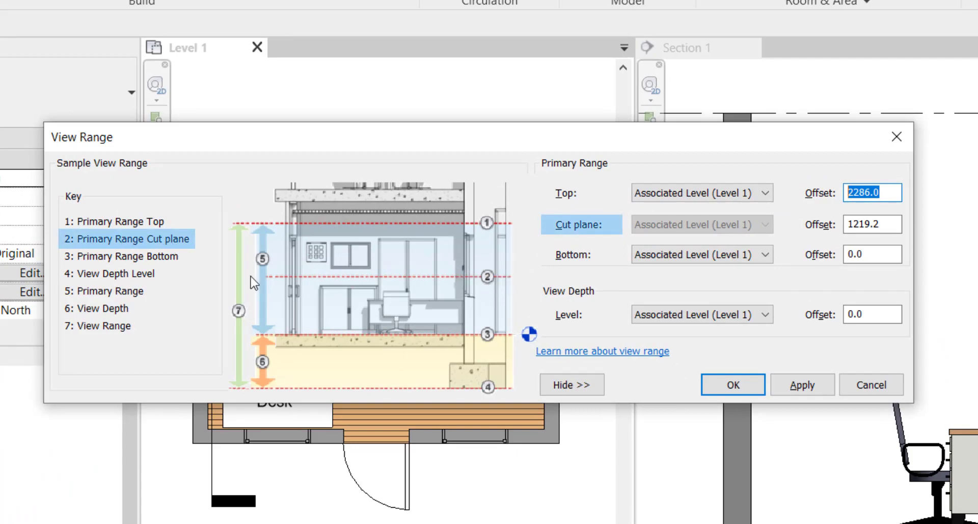
pyautogui.moveTo(176, 244)
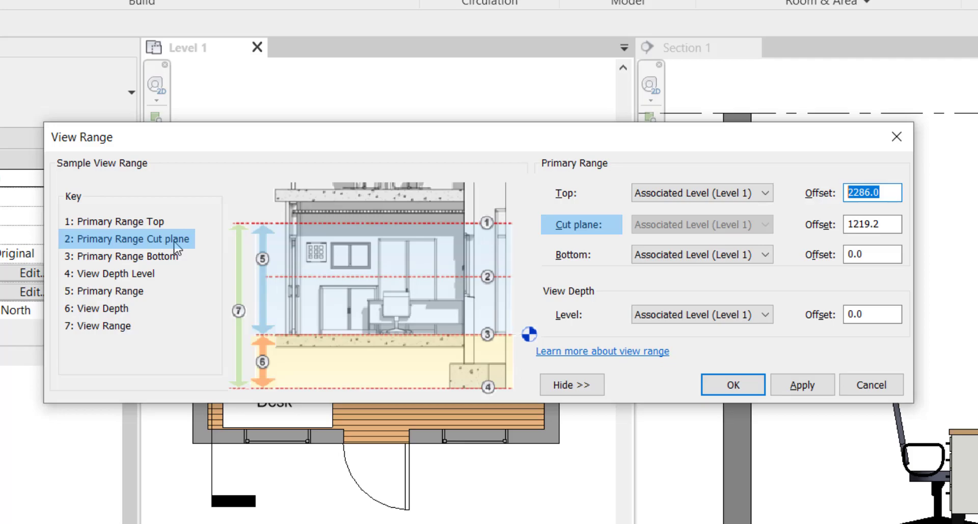
pyautogui.moveTo(764, 232)
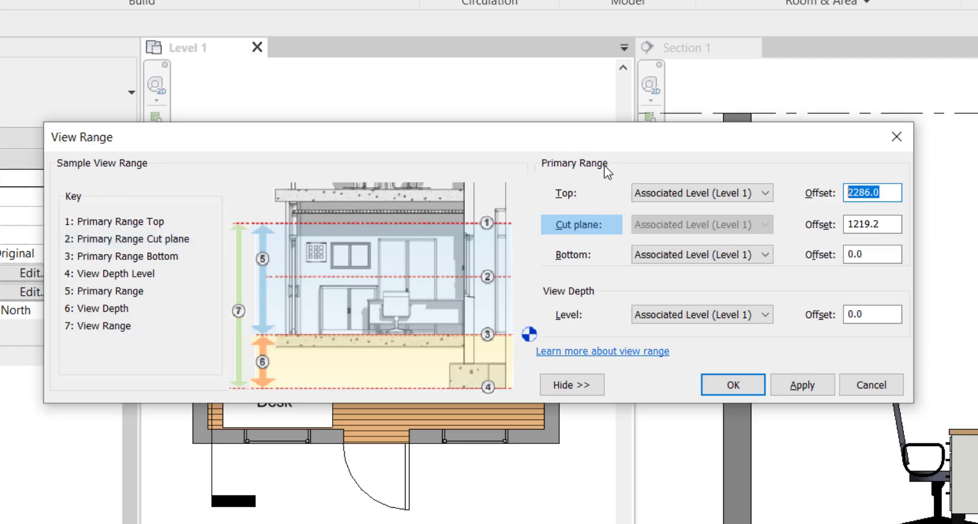
pyautogui.moveTo(696, 227)
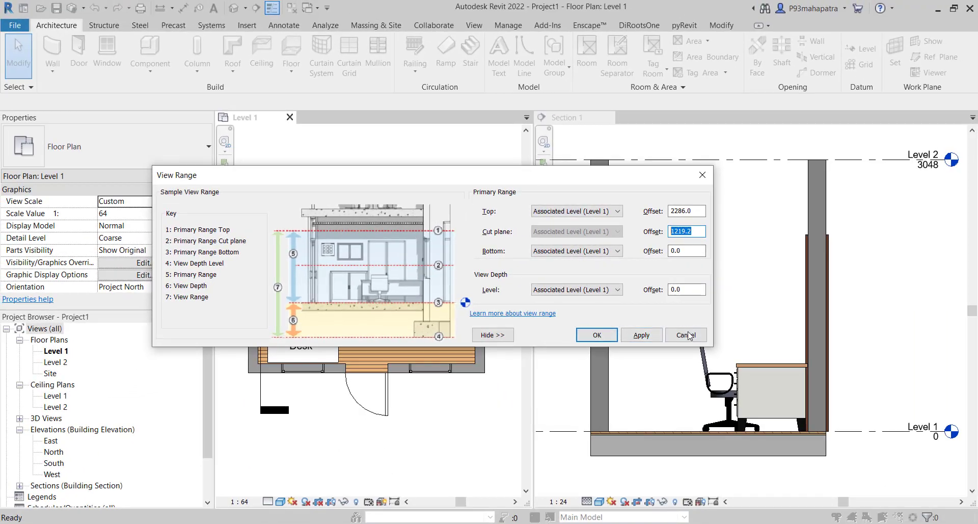
# Cancel View Range and drag the Section 1 reference plane from 2248 down to 1248 above Level 1
pyautogui.click(685, 335)
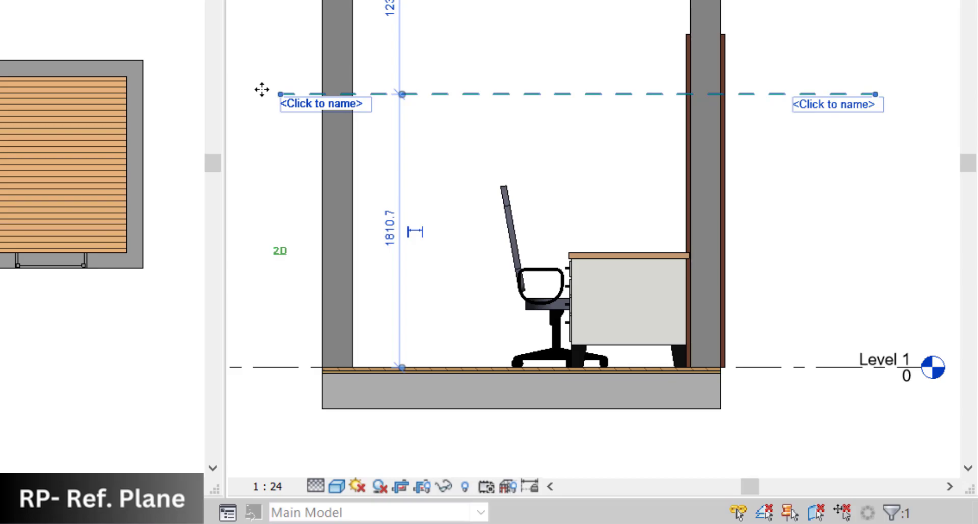
pyautogui.moveTo(749, 99)
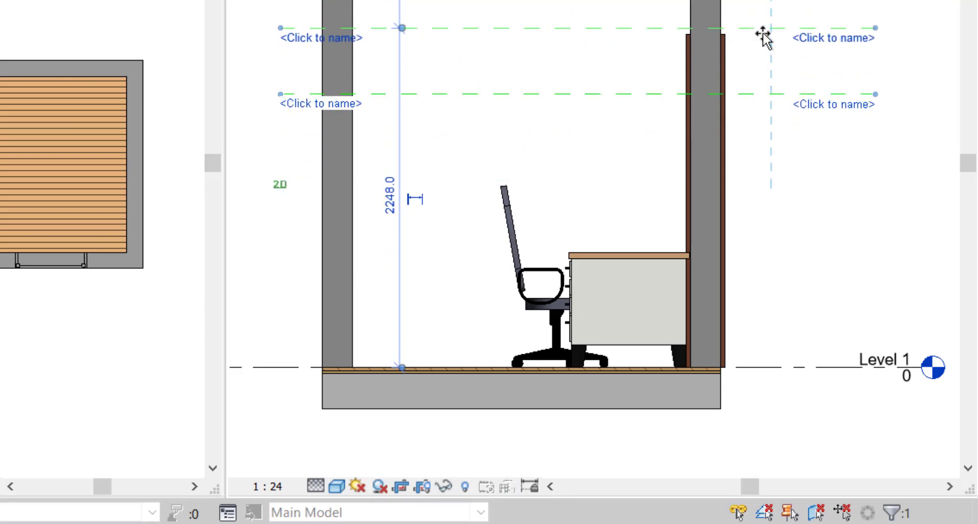
pyautogui.moveTo(734, 51)
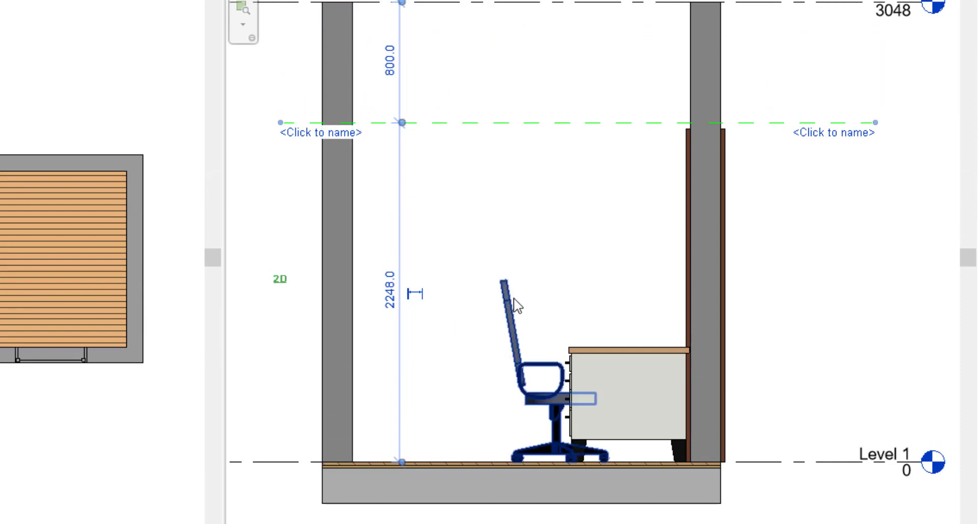
pyautogui.click(746, 385)
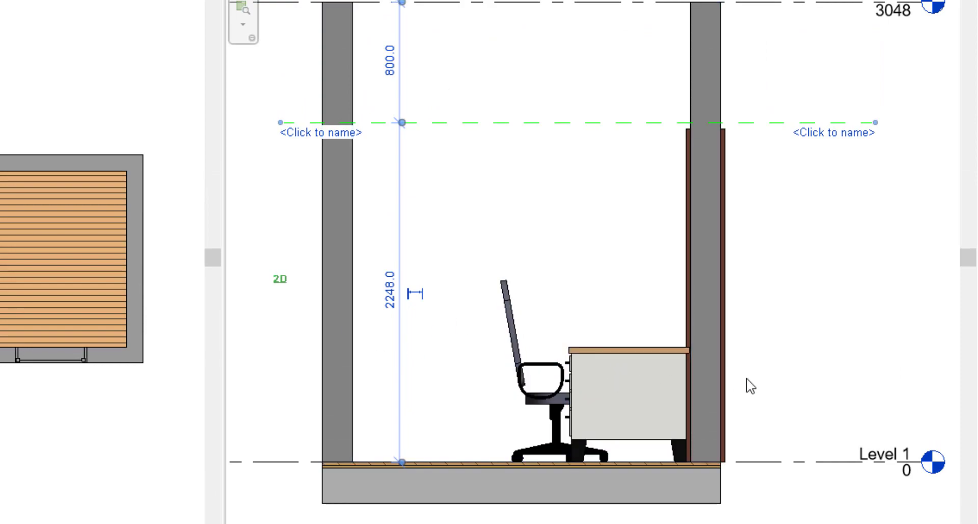
pyautogui.click(561, 123)
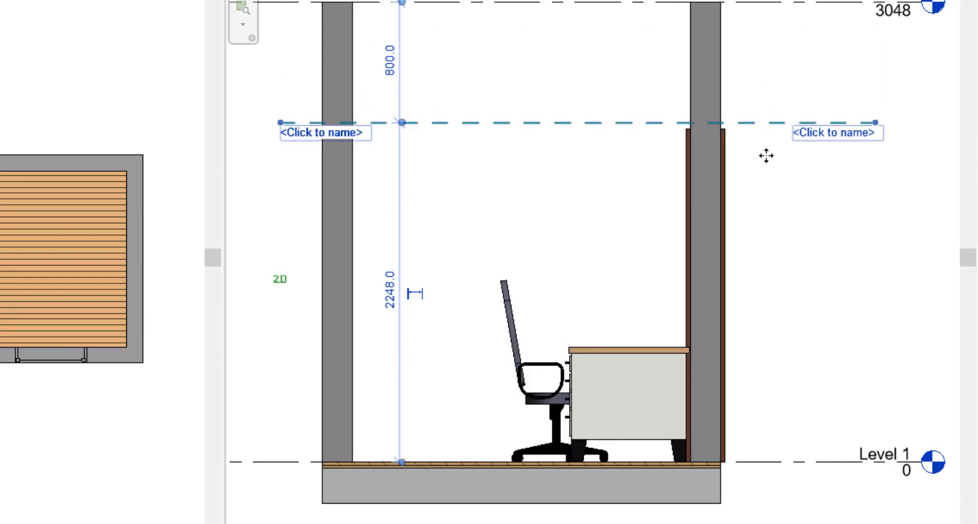
pyautogui.moveTo(402, 121); pyautogui.dragTo(402, 379)
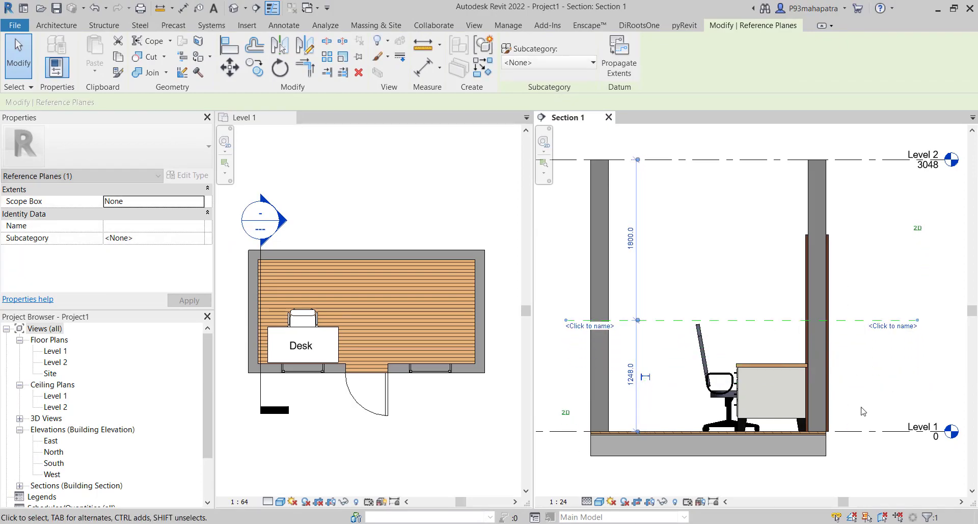
pyautogui.click(680, 321)
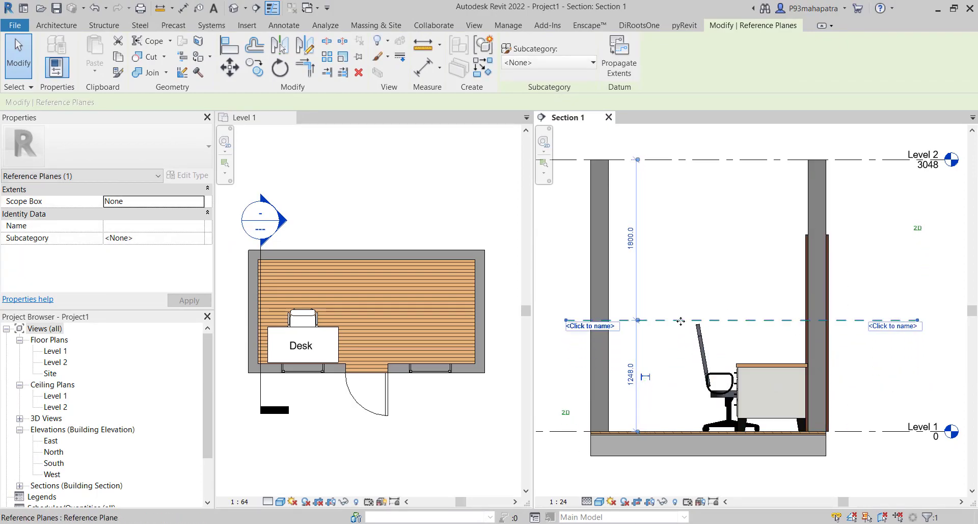
# Deselect the reference plane and expand the reopened Level 1 View Range to show the sample diagram
pyautogui.click(674, 333)
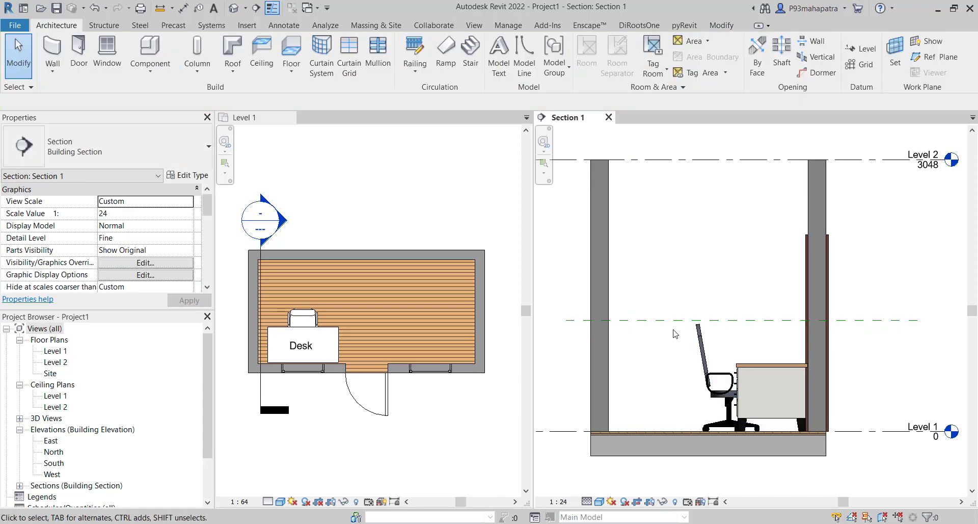
pyautogui.moveTo(395, 338)
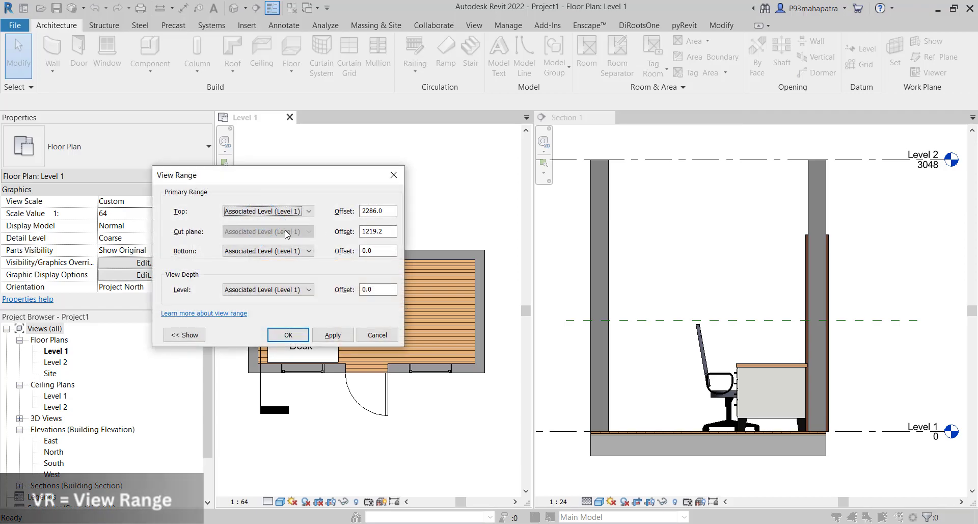
pyautogui.click(184, 335)
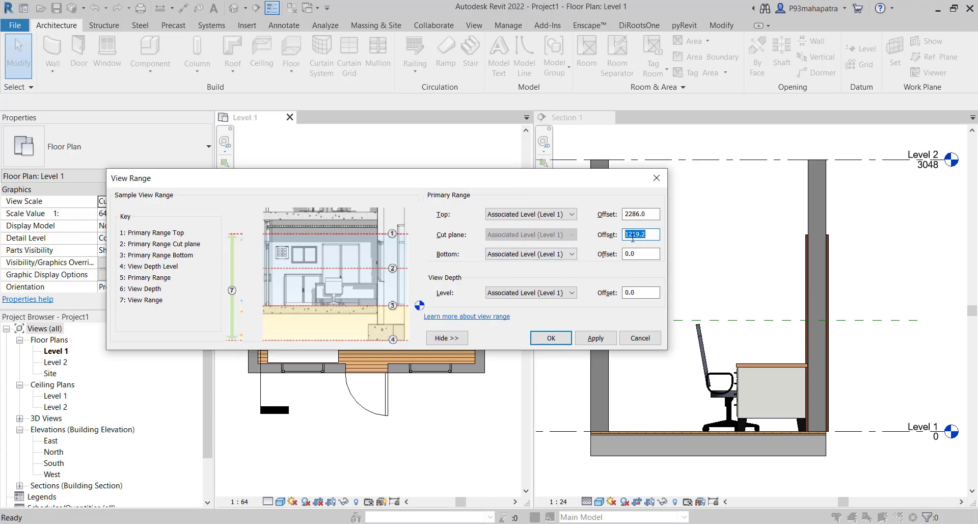
pyautogui.moveTo(336, 303)
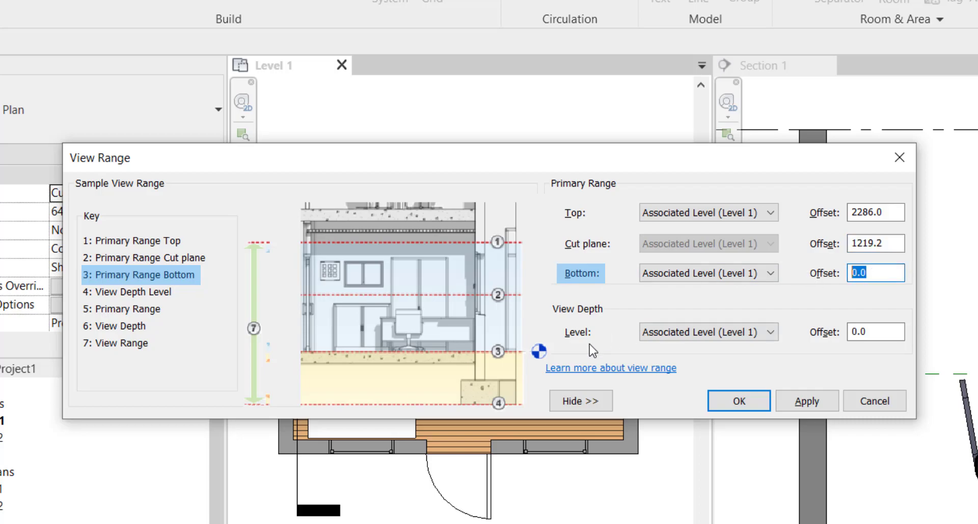
pyautogui.moveTo(493, 365)
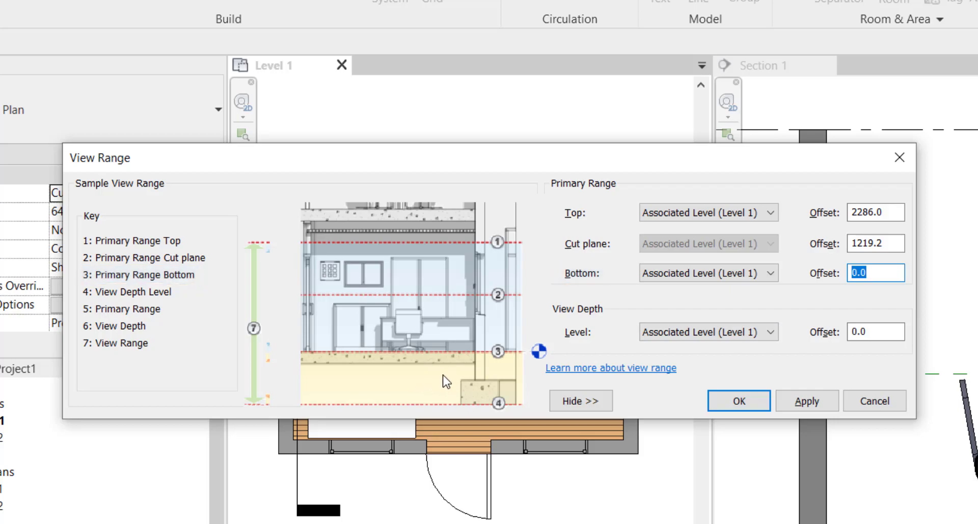
pyautogui.moveTo(686, 327)
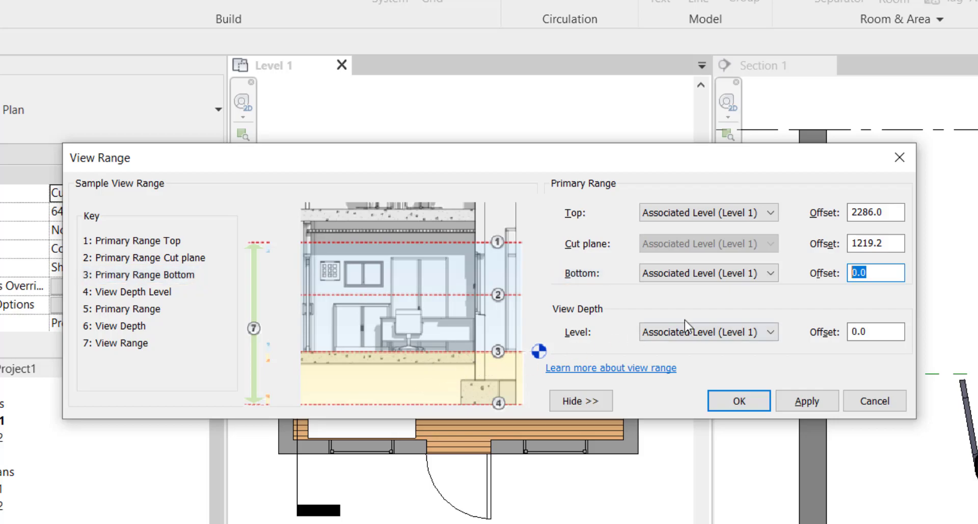
pyautogui.moveTo(876, 272)
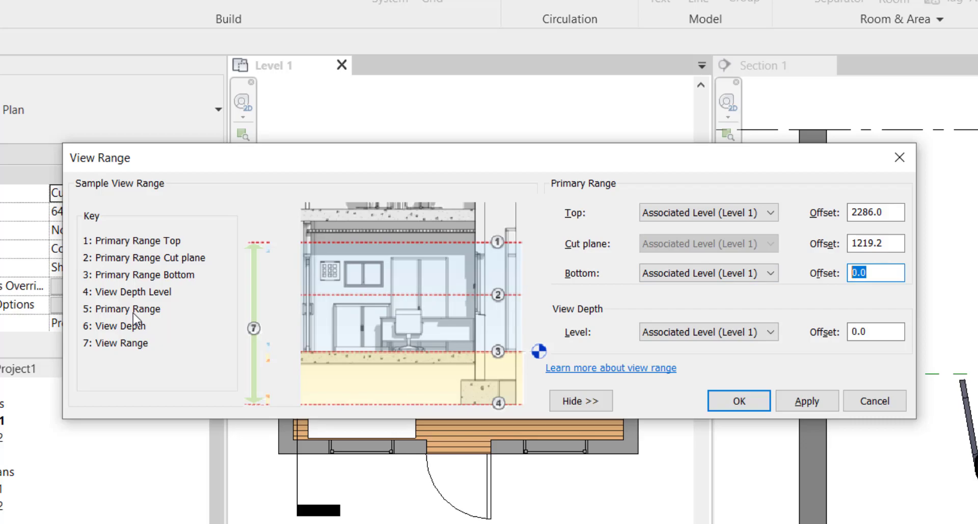
pyautogui.moveTo(168, 301)
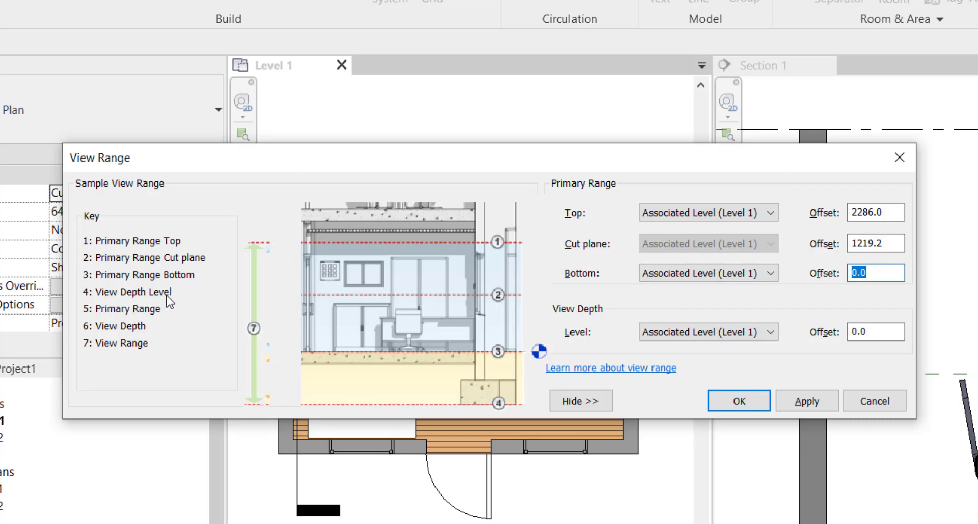
pyautogui.moveTo(421, 370)
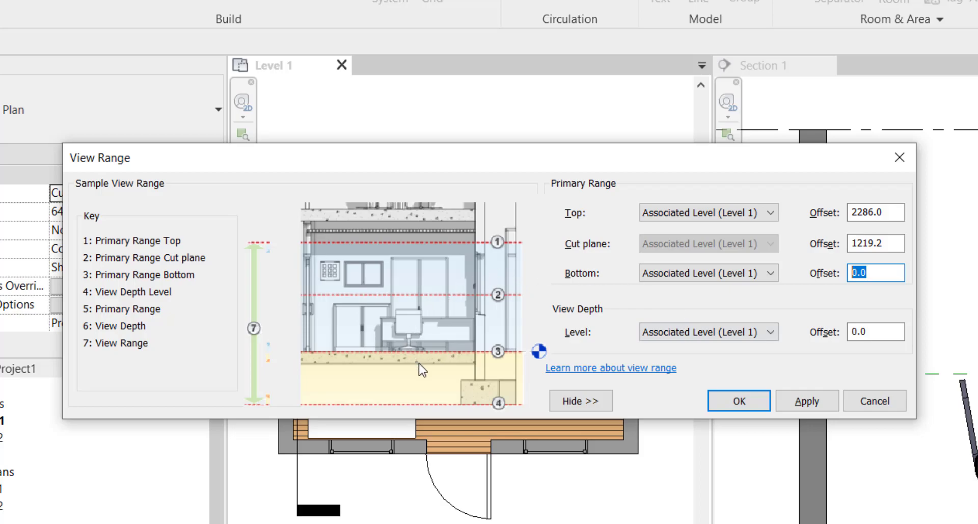
pyautogui.moveTo(116, 310)
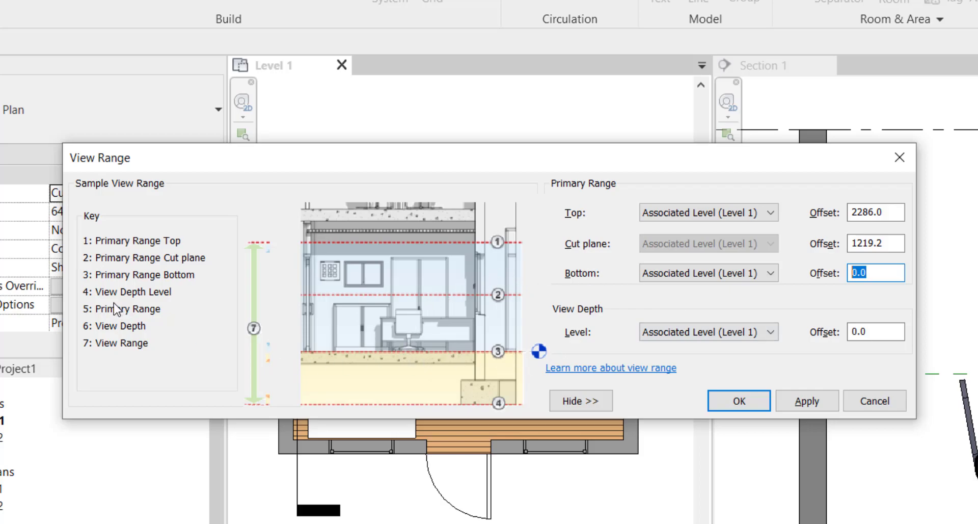
pyautogui.moveTo(829, 347)
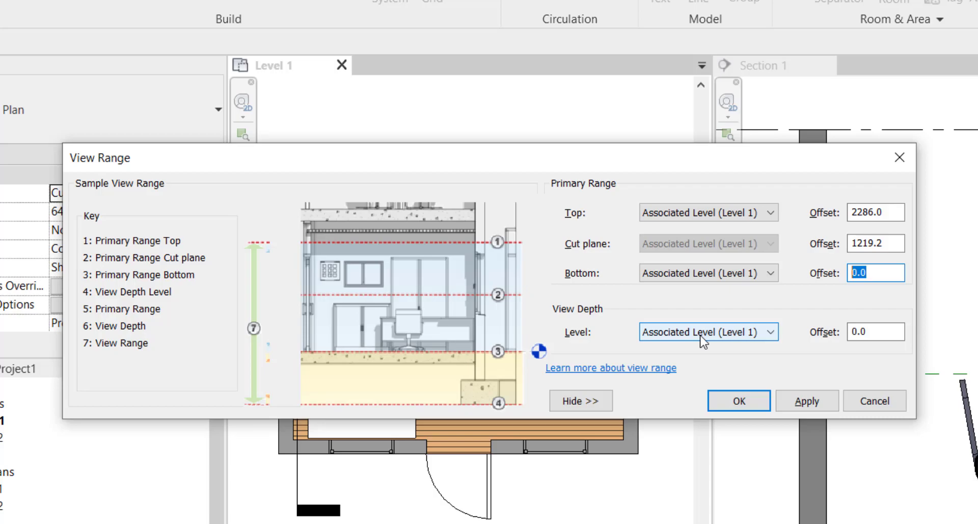
# Try Level Below for view depth, then set it back to Associated Level (Level 1)
pyautogui.click(708, 331)
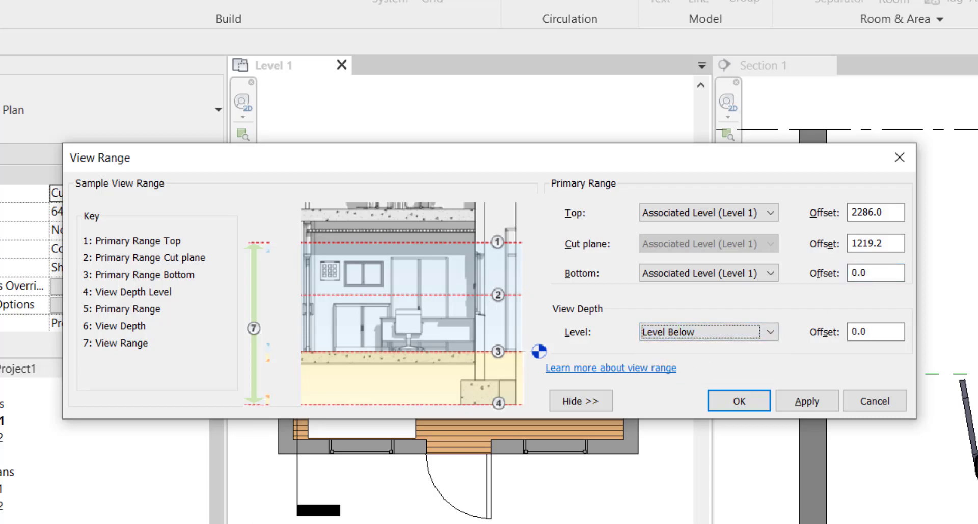
pyautogui.moveTo(805, 353)
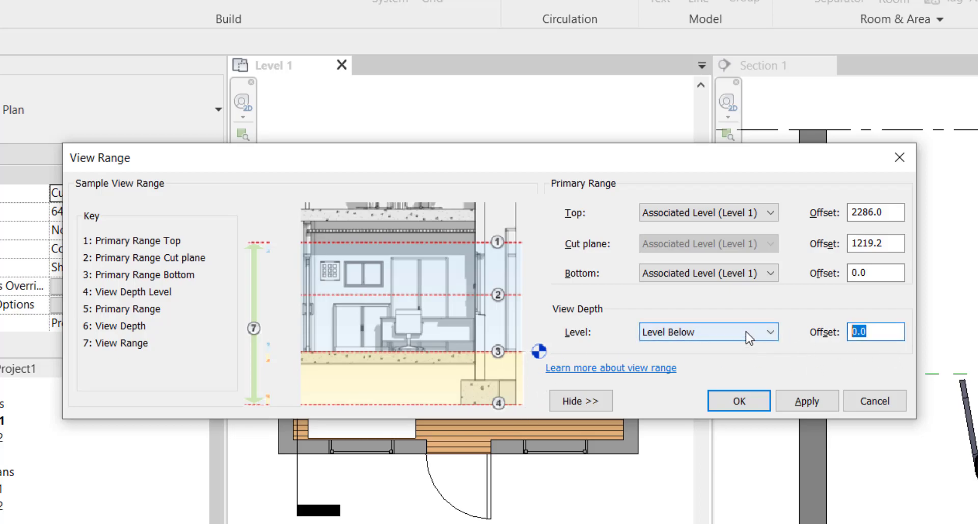
pyautogui.click(769, 331)
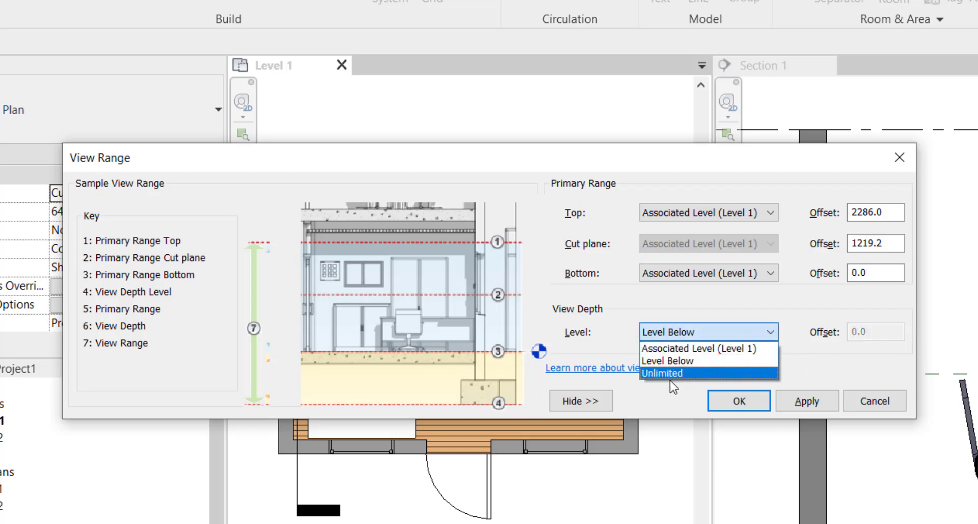
pyautogui.moveTo(671, 381)
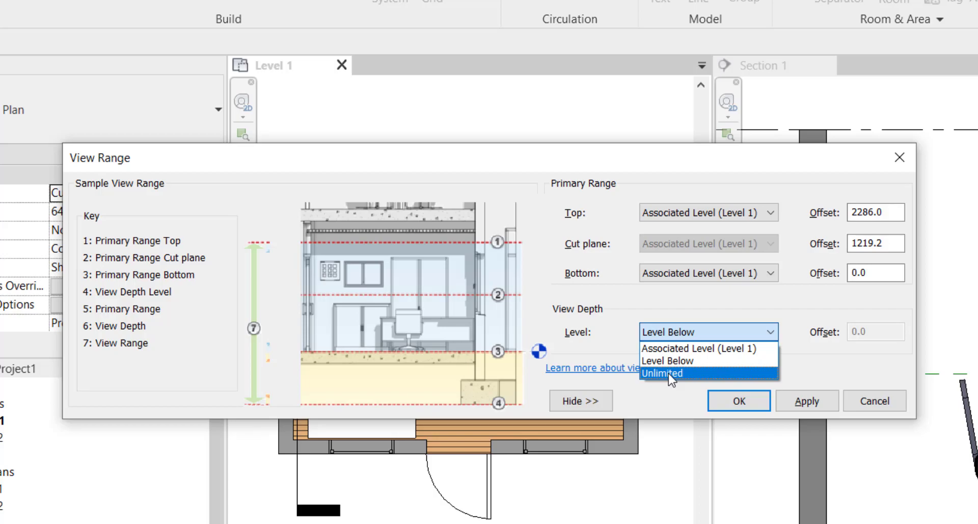
pyautogui.moveTo(679, 380)
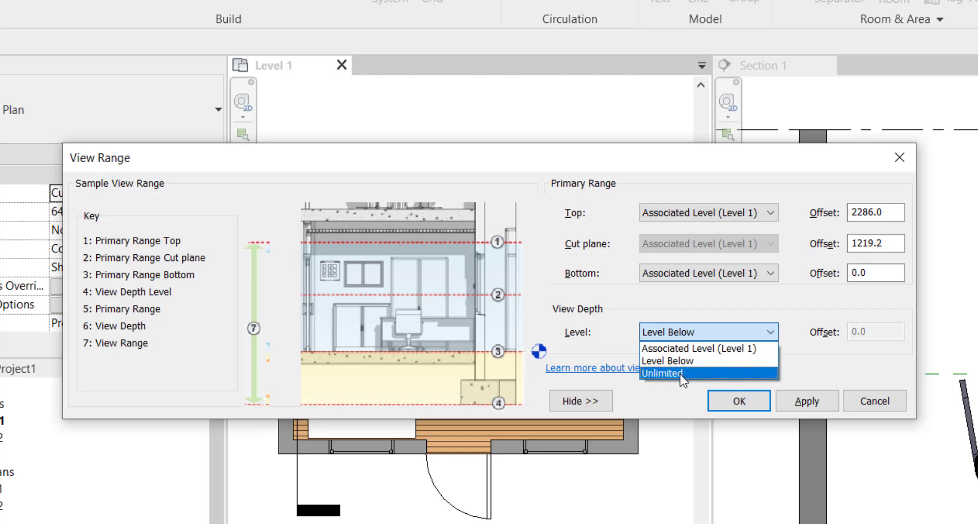
pyautogui.moveTo(701, 348)
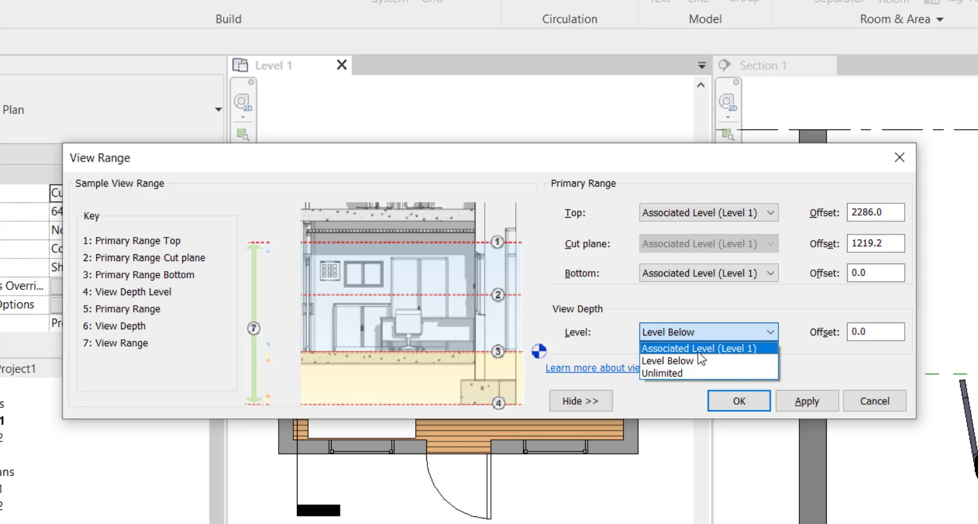
pyautogui.moveTo(712, 354)
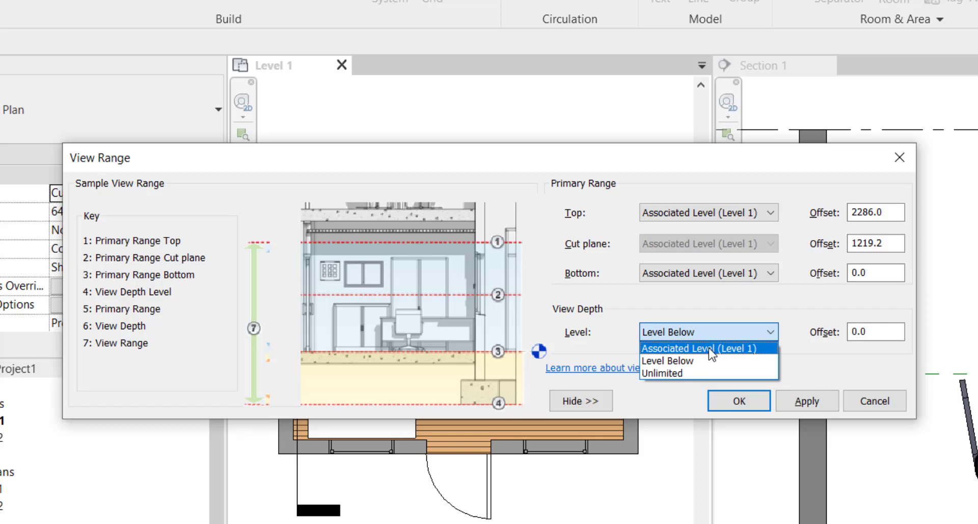
pyautogui.click(697, 348)
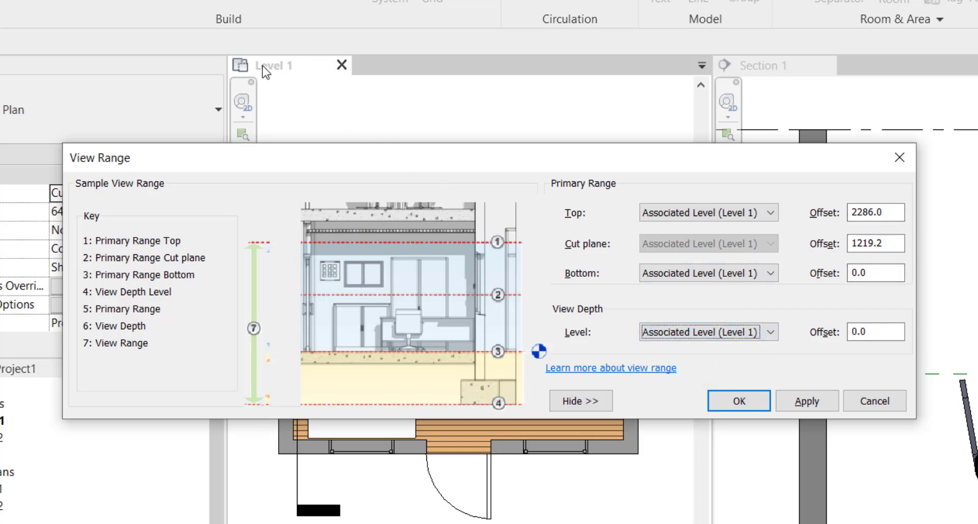
pyautogui.moveTo(156, 325)
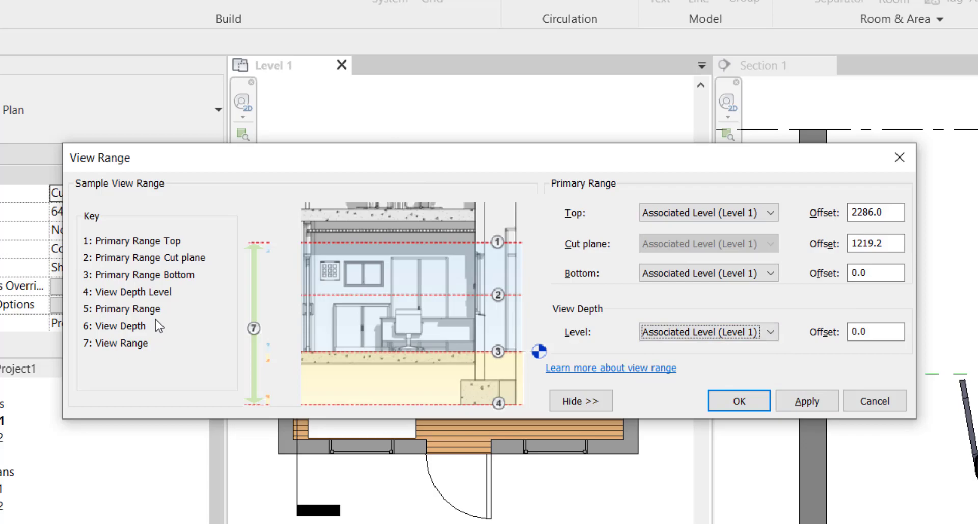
pyautogui.moveTo(120, 410)
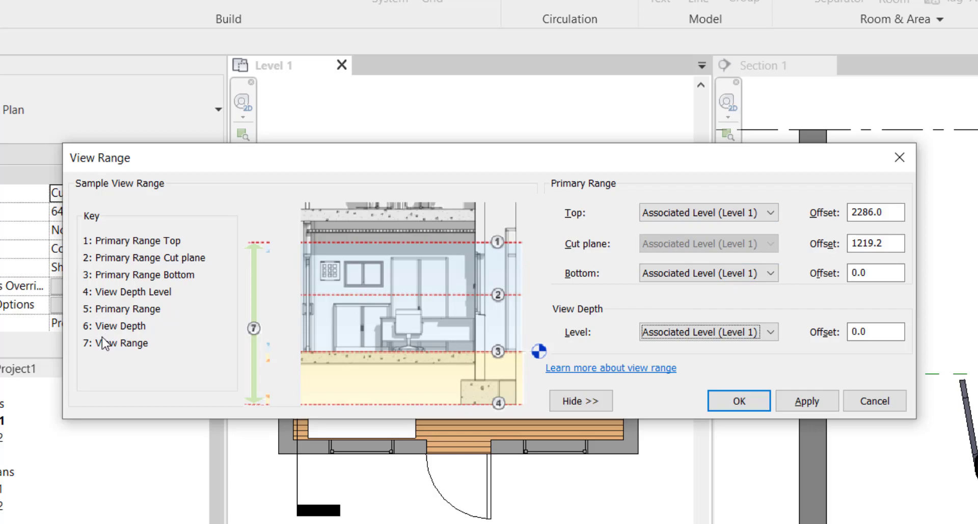
pyautogui.moveTo(571, 305)
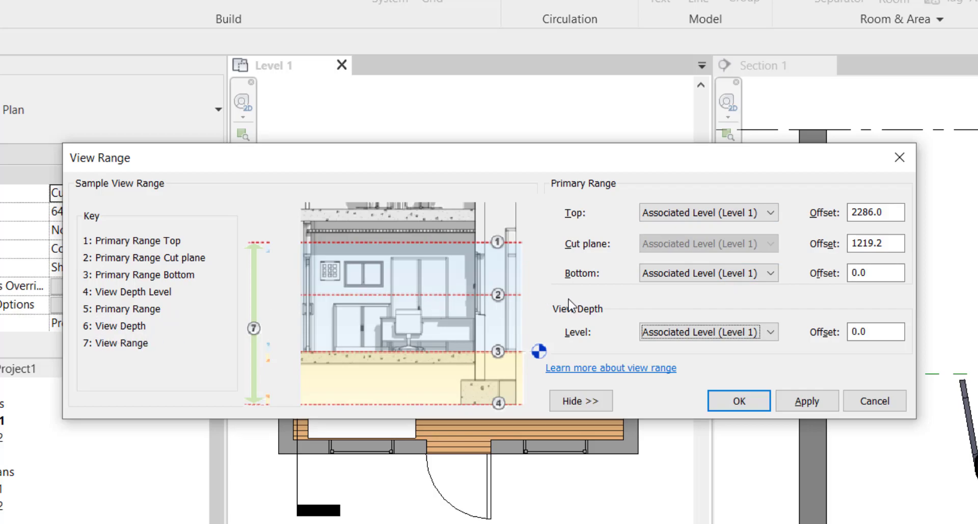
pyautogui.moveTo(144, 347)
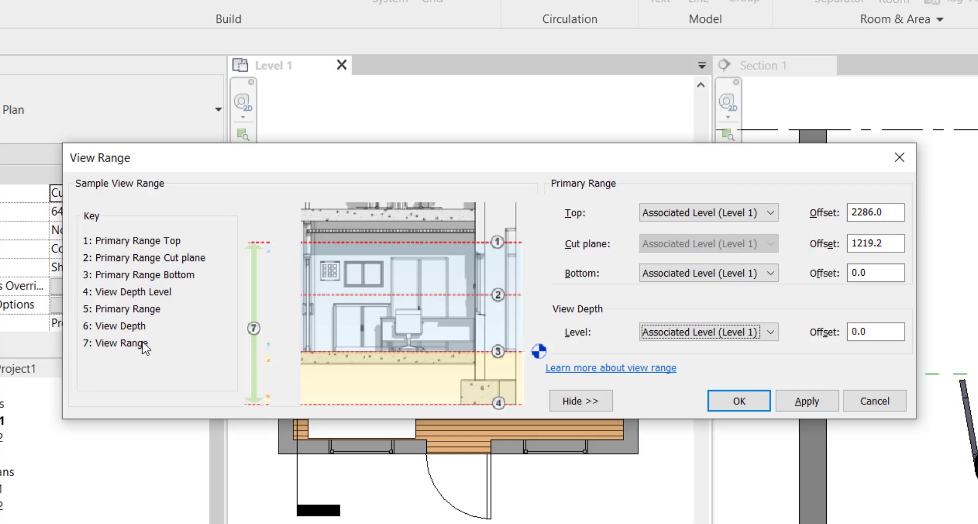
pyautogui.moveTo(509, 271)
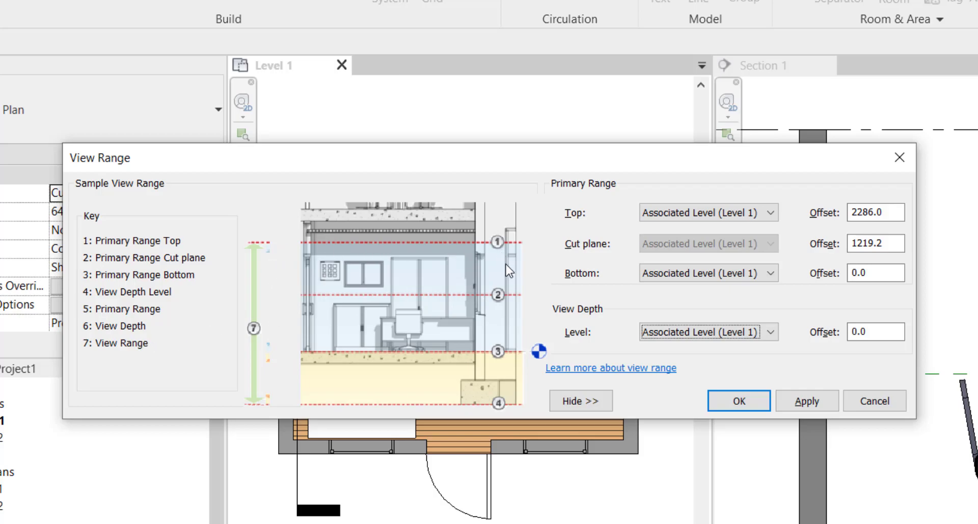
pyautogui.moveTo(516, 300)
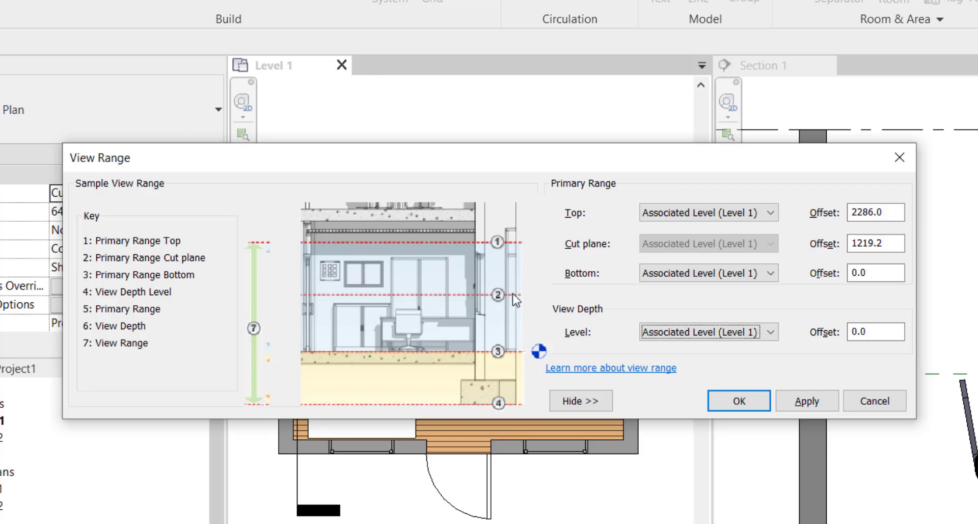
pyautogui.moveTo(317, 287)
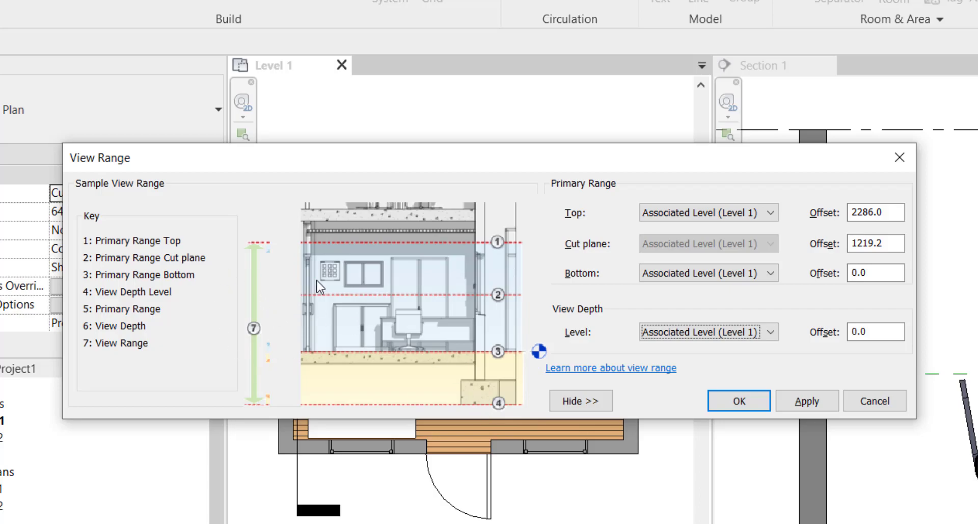
pyautogui.moveTo(304, 233)
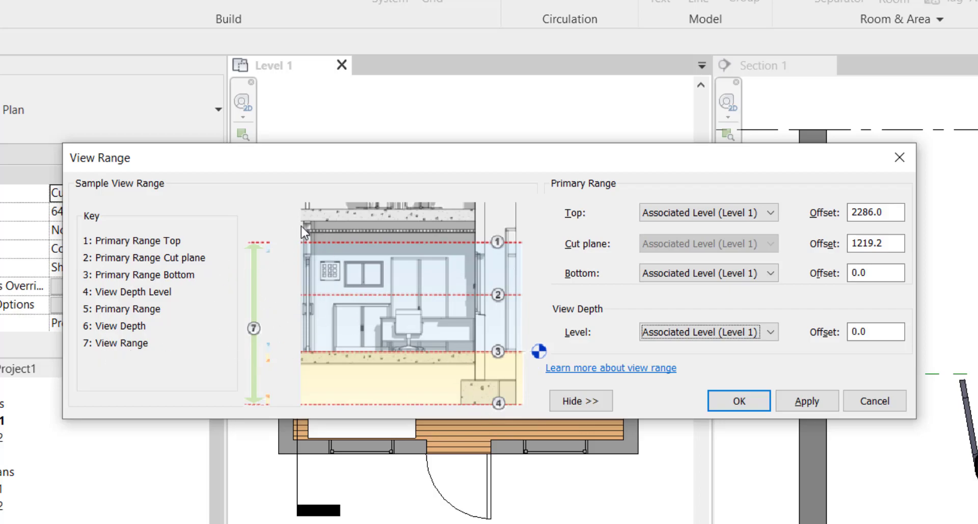
pyautogui.moveTo(423, 378)
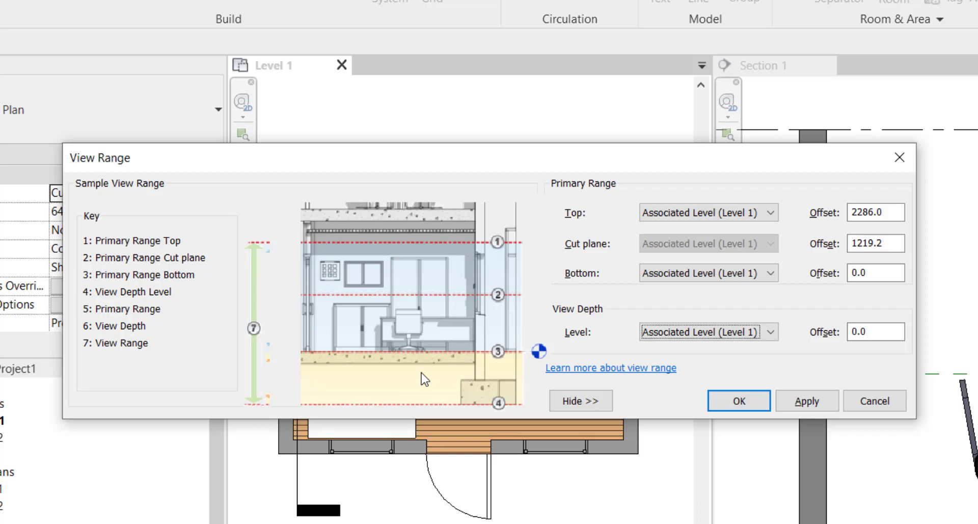
pyautogui.moveTo(409, 340)
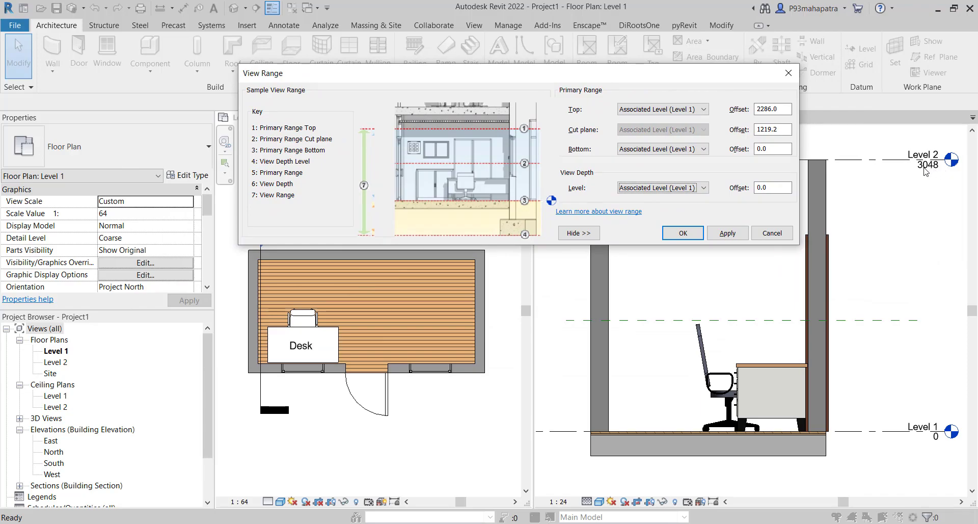
# Enter top offset 1000 and cut plane 500mm, then apply the new view range to the plan
pyautogui.tripleClick(772, 109)
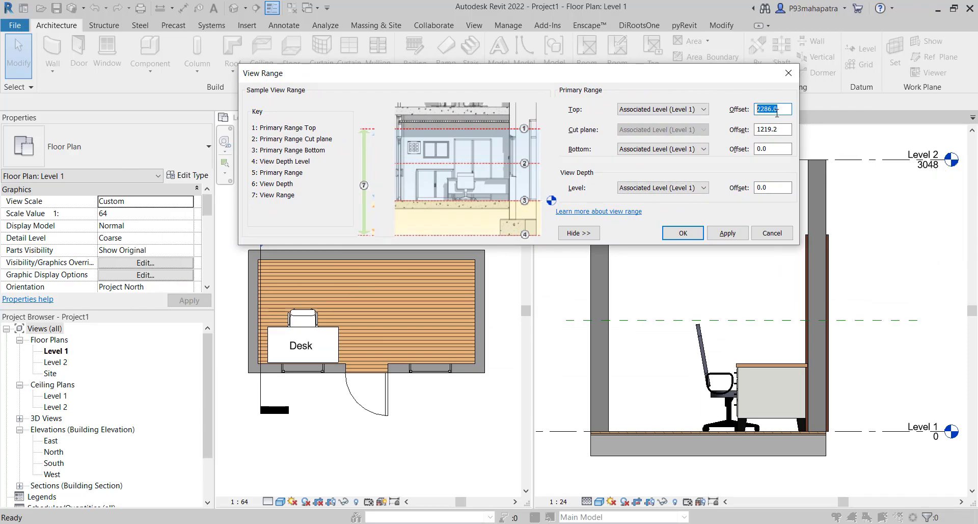
pyautogui.write('1000.0')
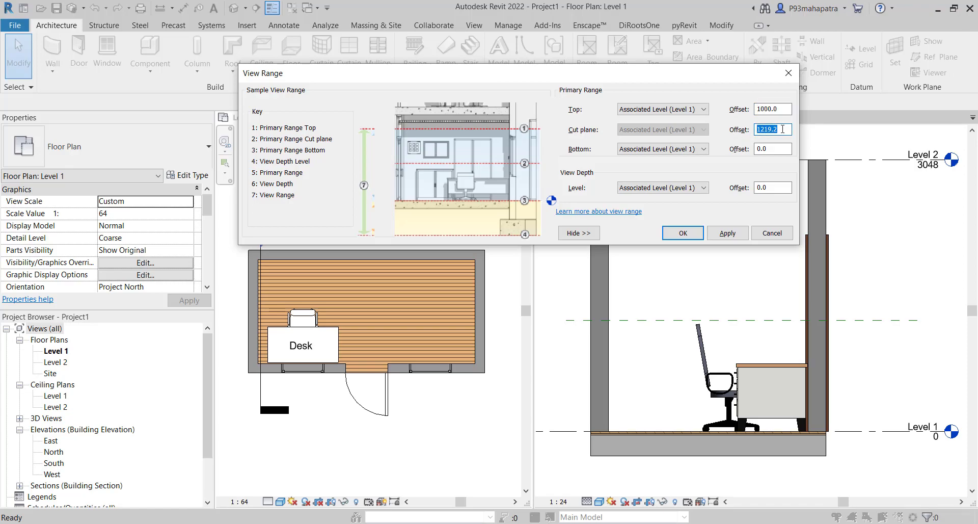
pyautogui.write('500mm')
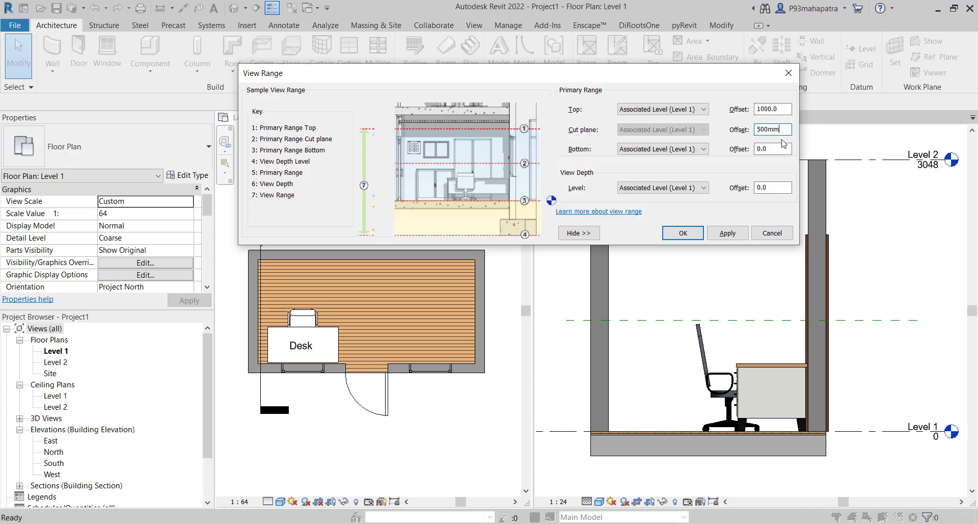
pyautogui.moveTo(518, 74); pyautogui.dragTo(568, 28)
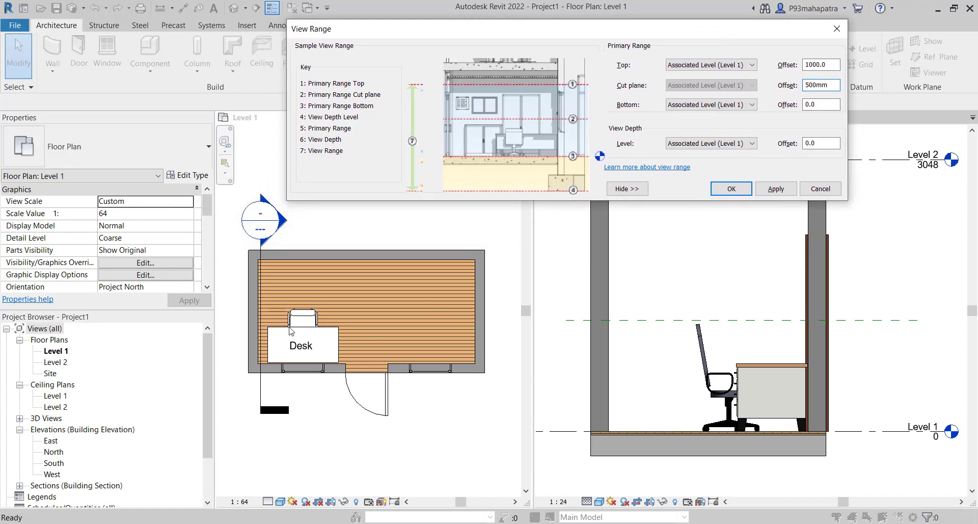
pyautogui.click(776, 189)
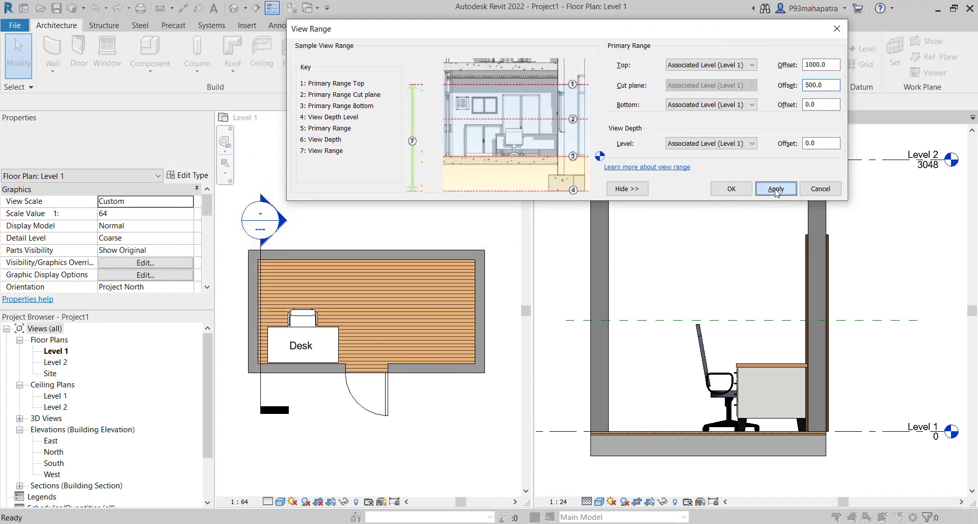
pyautogui.click(776, 189)
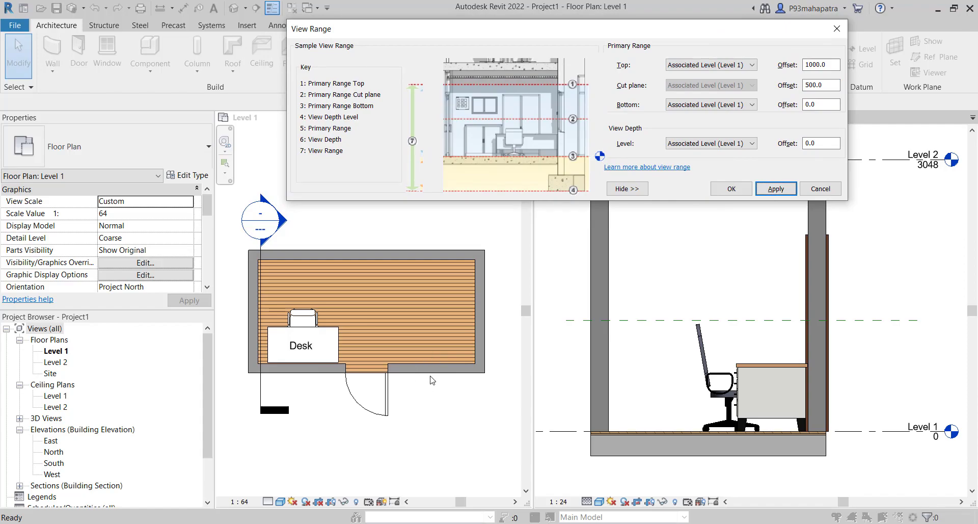
pyautogui.moveTo(646, 101)
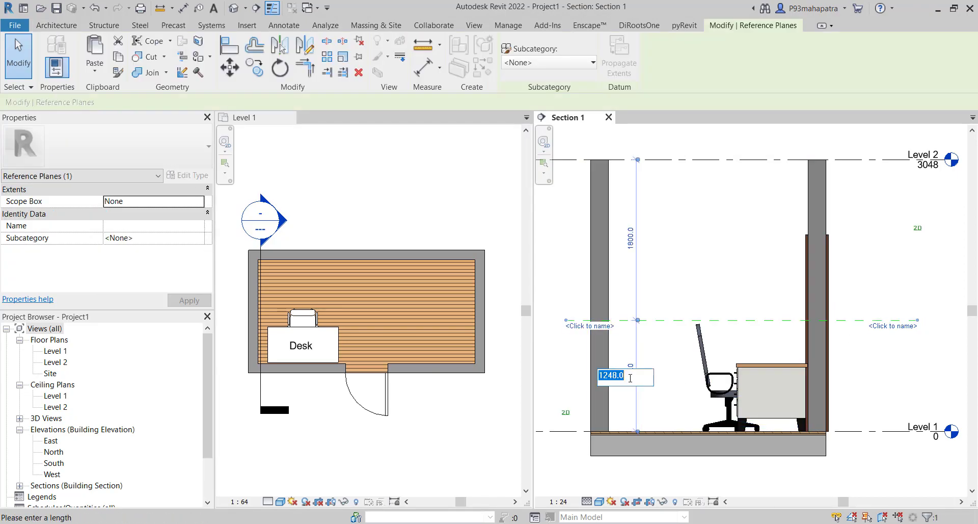
# Place an aligned dimension from Level 1 to the window sill in Section 1, reading 914
pyautogui.press('Return')
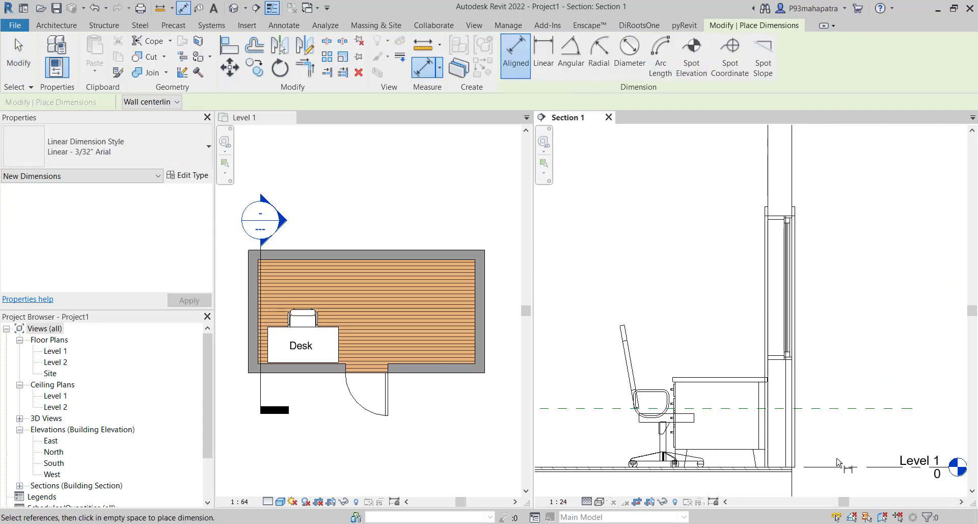
pyautogui.click(838, 464)
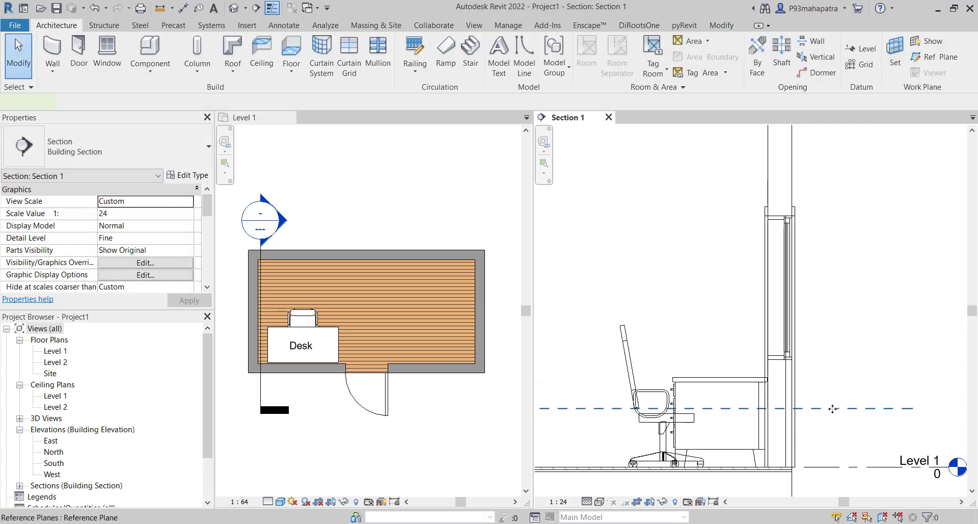
pyautogui.click(685, 409)
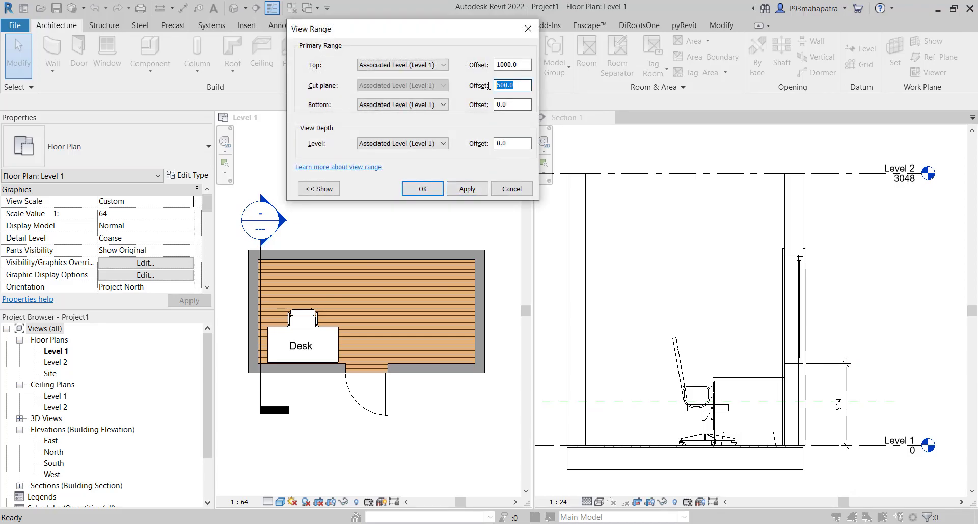
# Change the cut plane offset to 940 and apply it so the windows show in the plan
pyautogui.write('9')
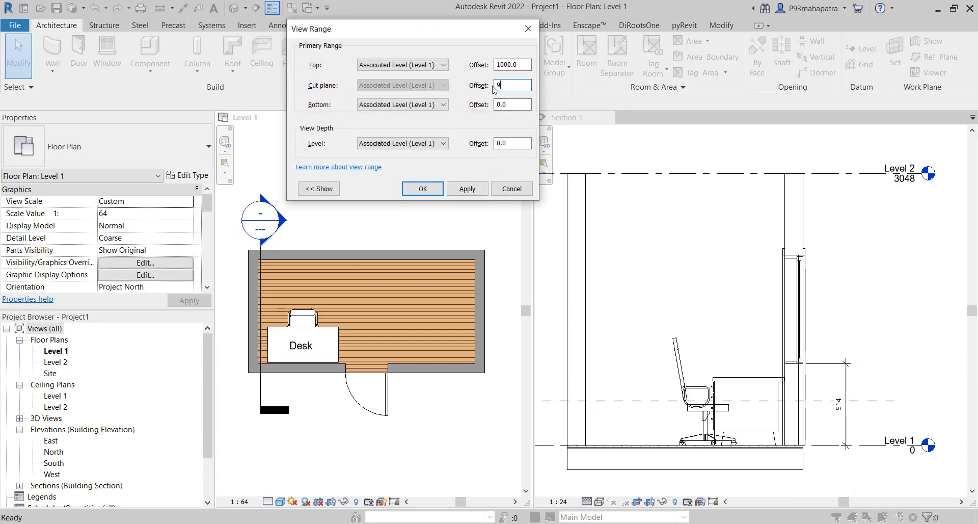
pyautogui.click(466, 189)
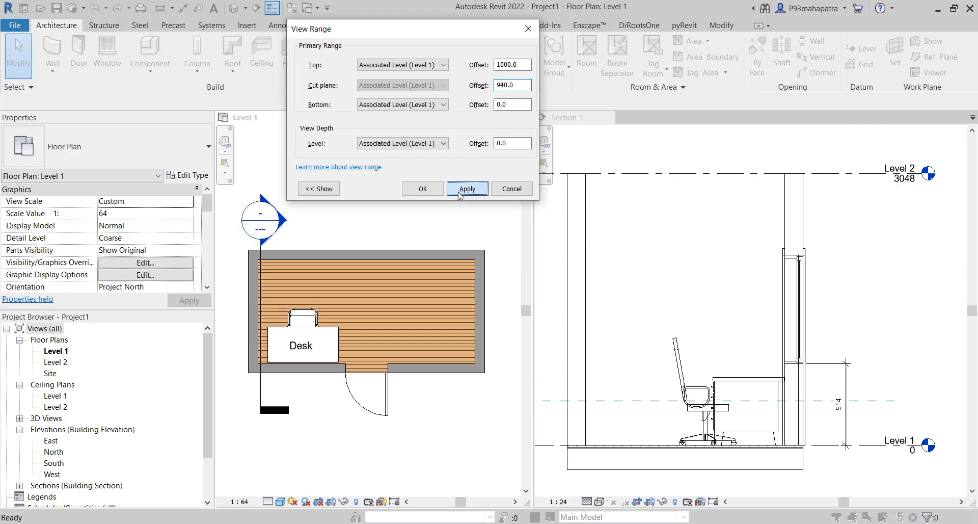
pyautogui.click(467, 189)
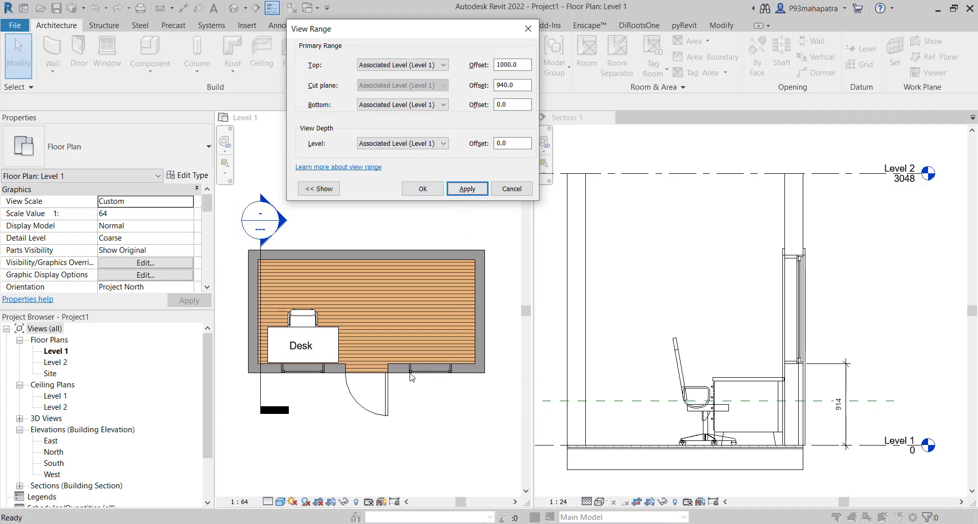